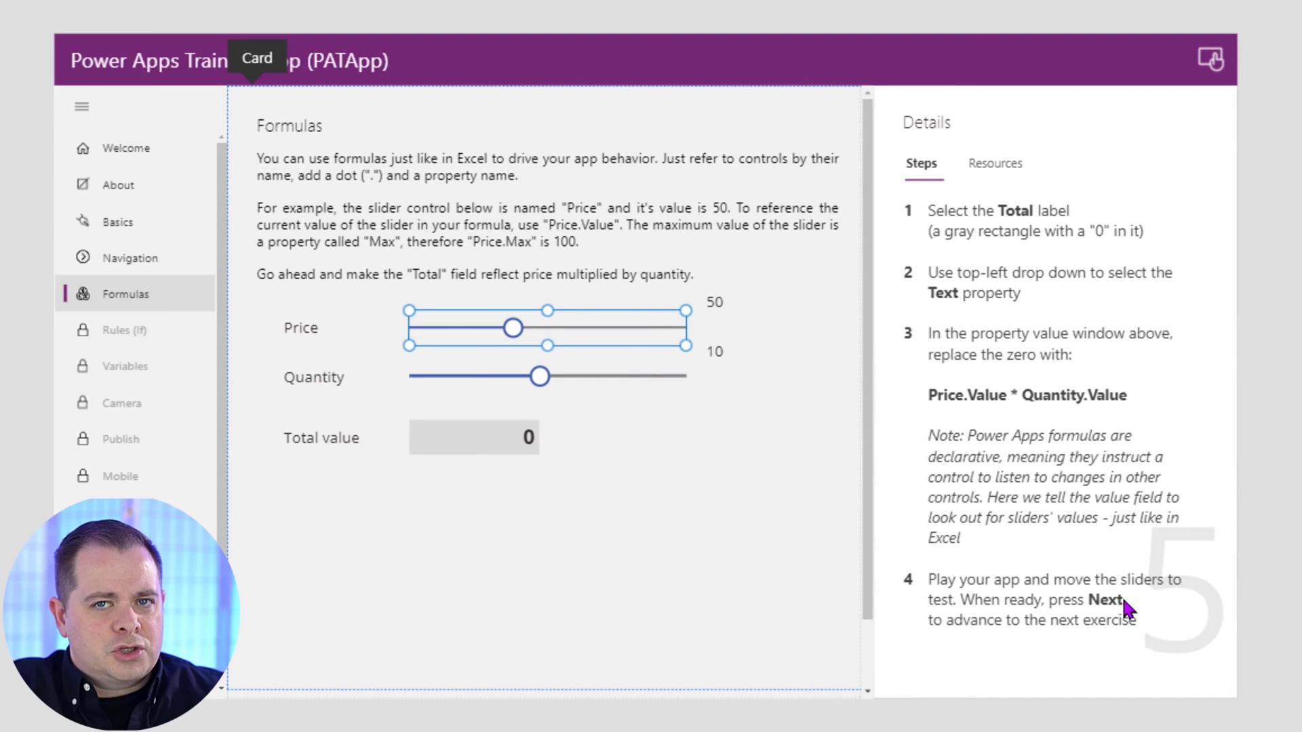
Select the Total value label on the Formulas exercise screen.
{"action": "left_click", "coordinate": [473, 438]}
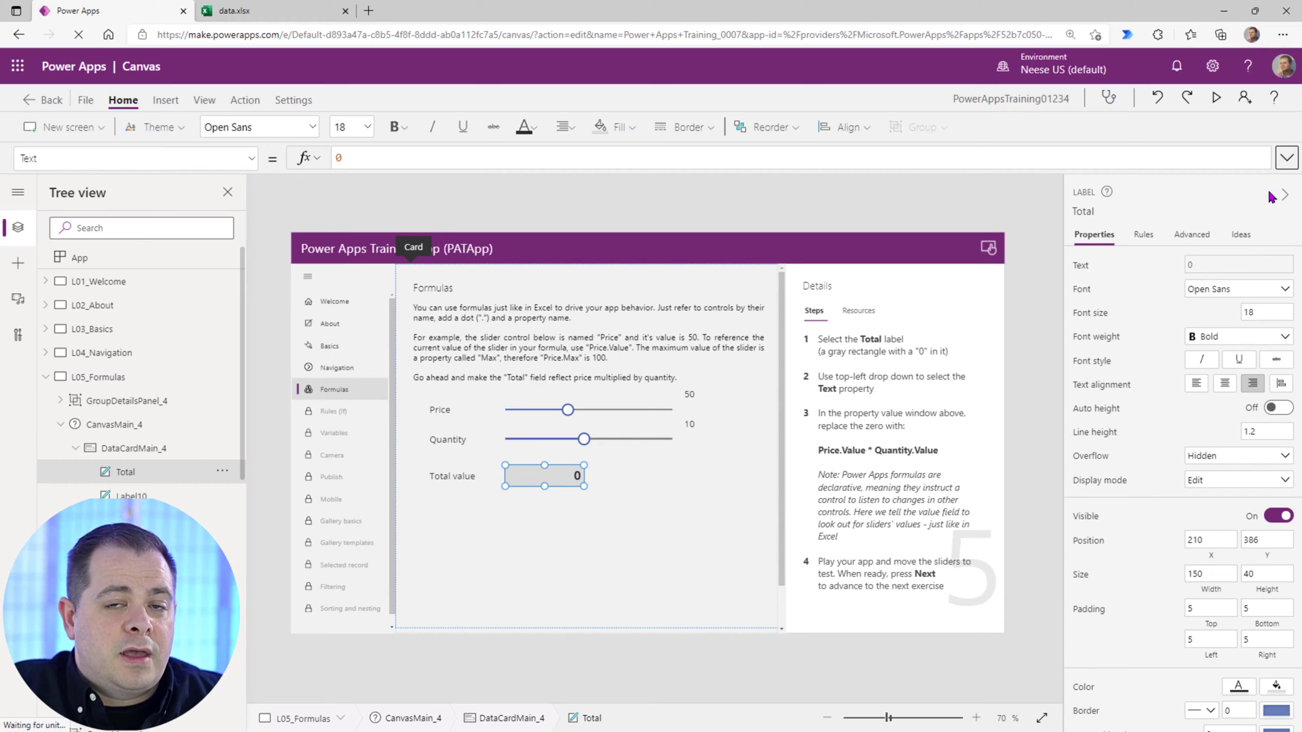
{"action": "mouse_move", "coordinate": [601, 487]}
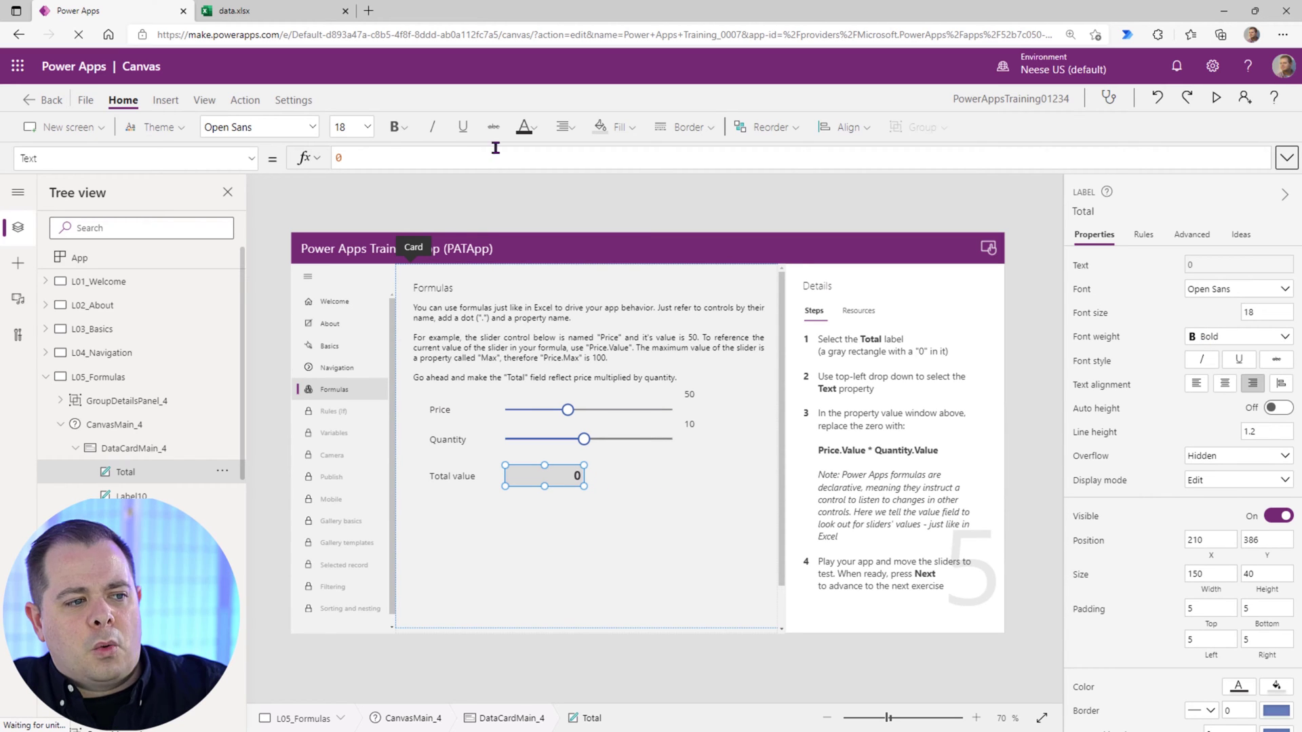
{"action": "left_click", "coordinate": [339, 158]}
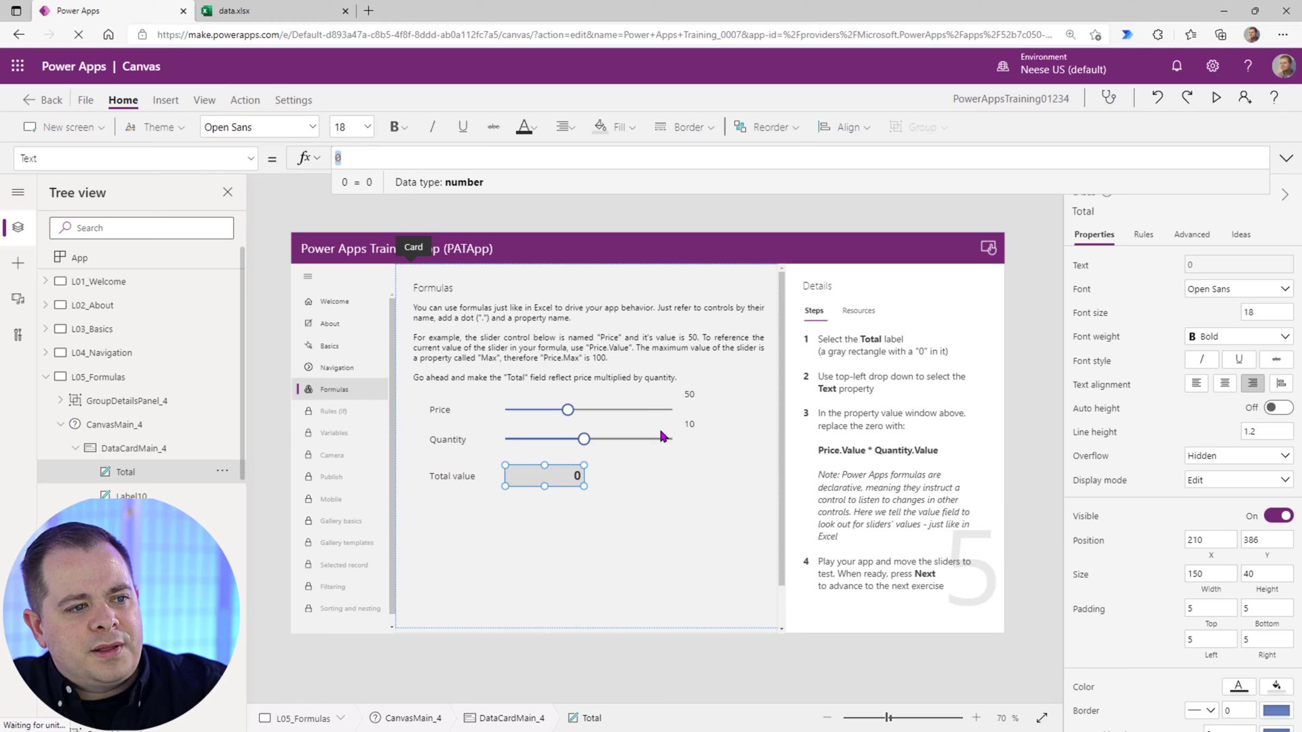
{"action": "left_click", "coordinate": [567, 410]}
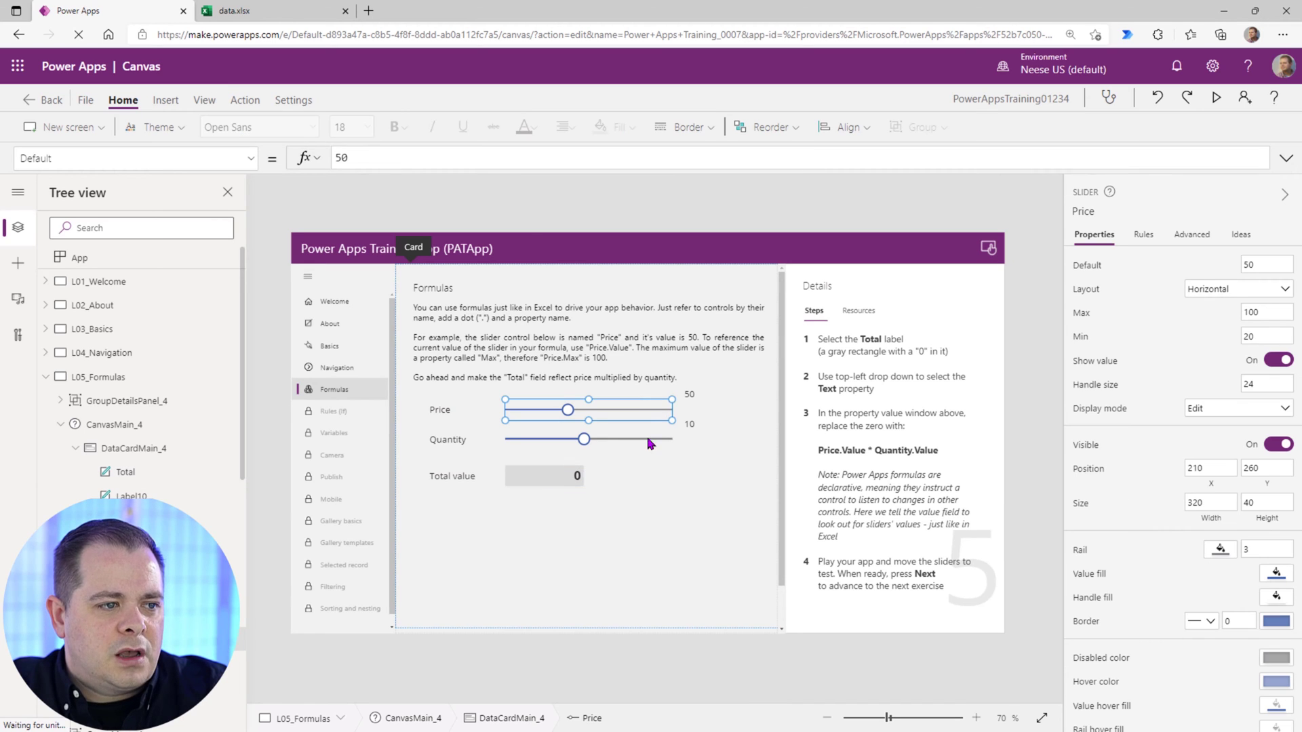
{"action": "left_click", "coordinate": [583, 438]}
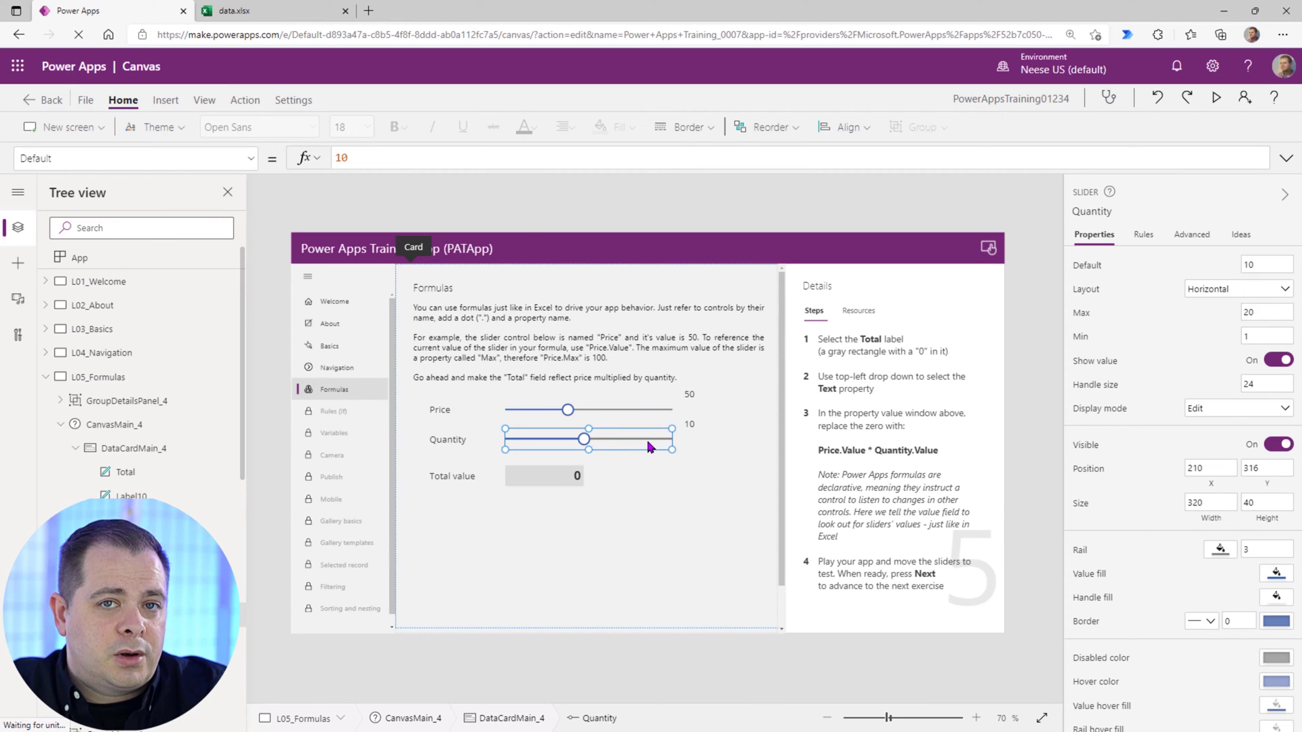
{"action": "mouse_move", "coordinate": [541, 423]}
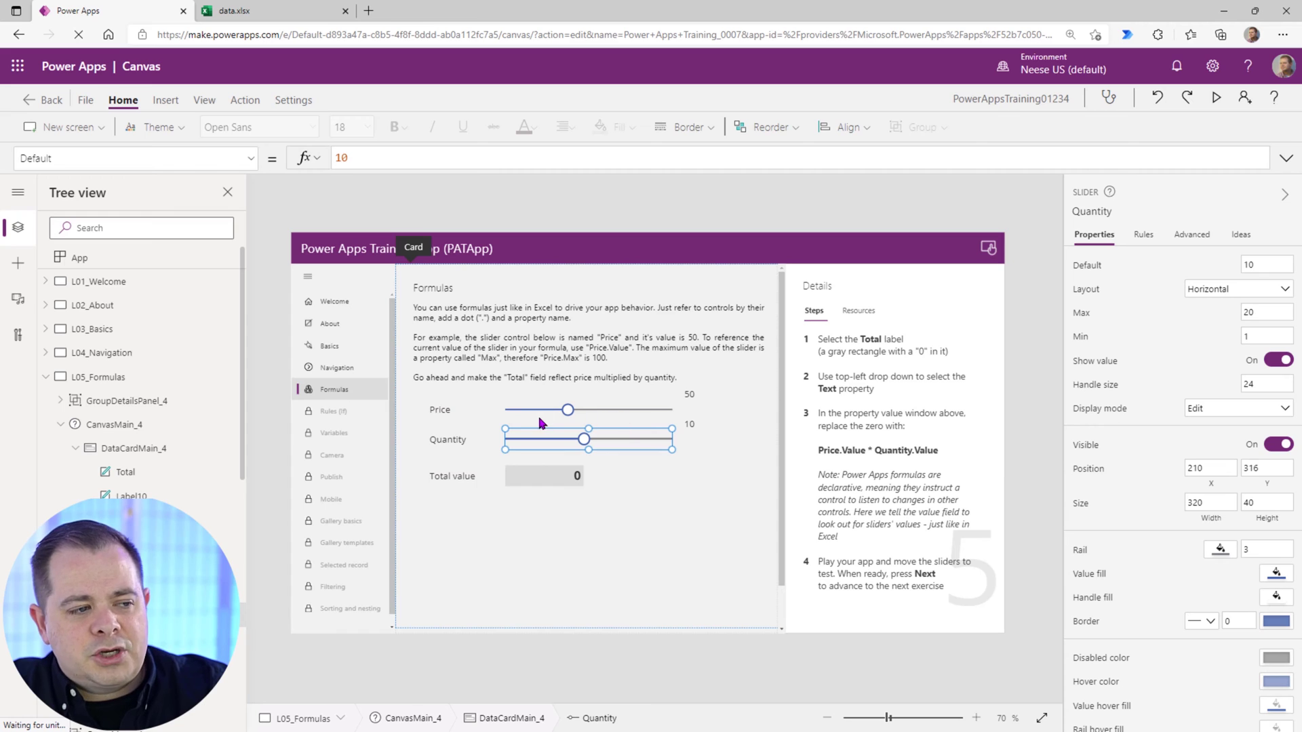
{"action": "left_click", "coordinate": [543, 476]}
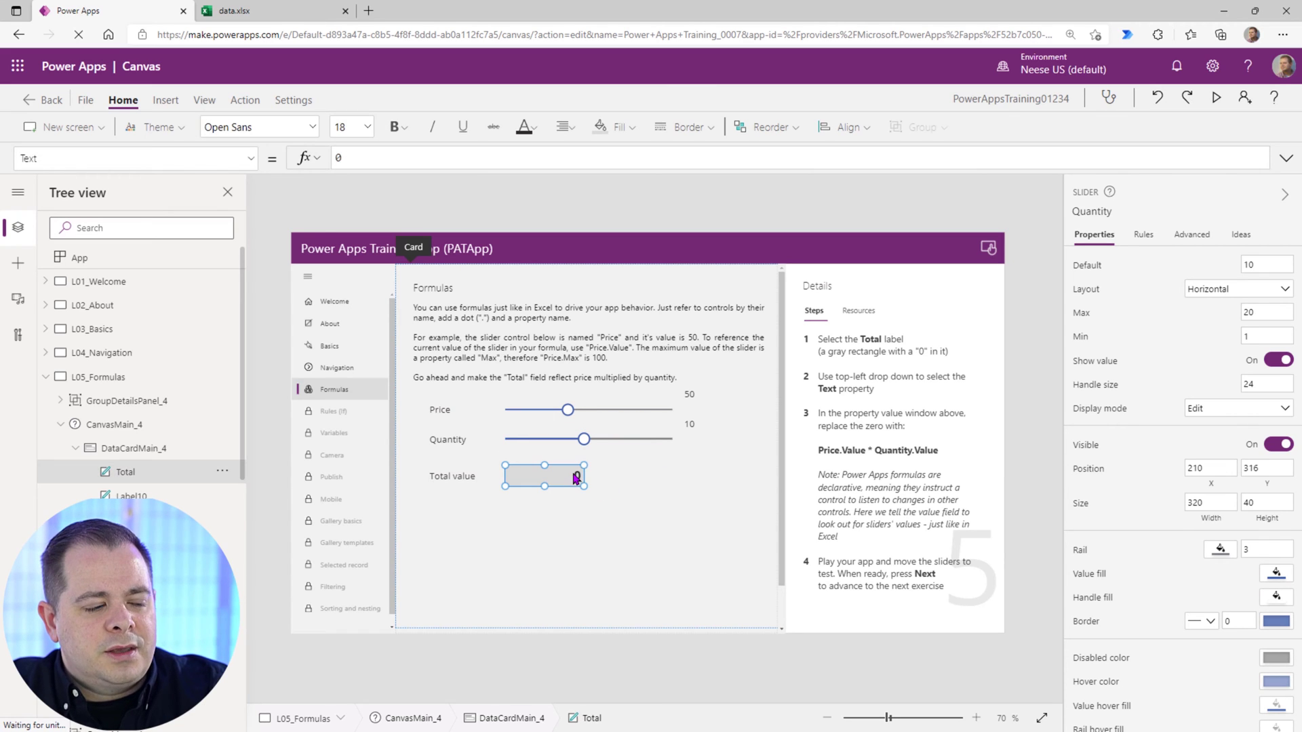
{"action": "left_click", "coordinate": [575, 476]}
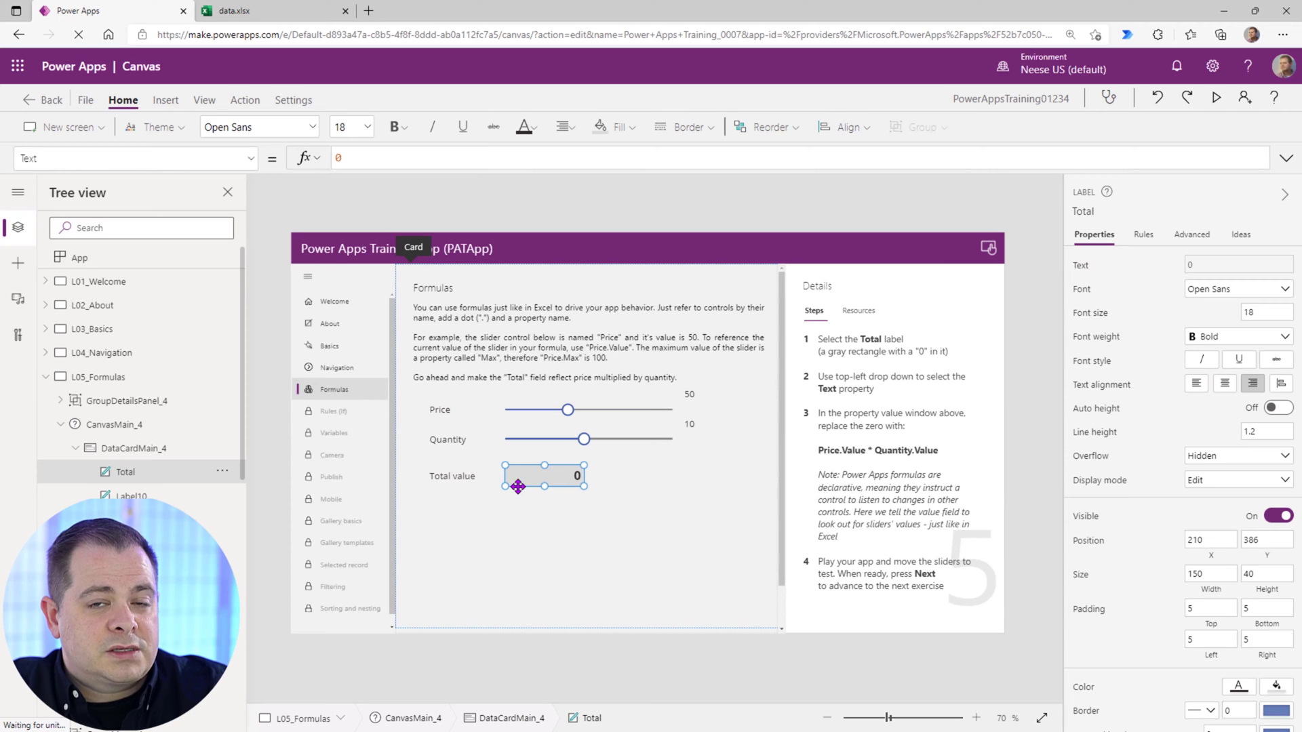
{"action": "mouse_move", "coordinate": [733, 516]}
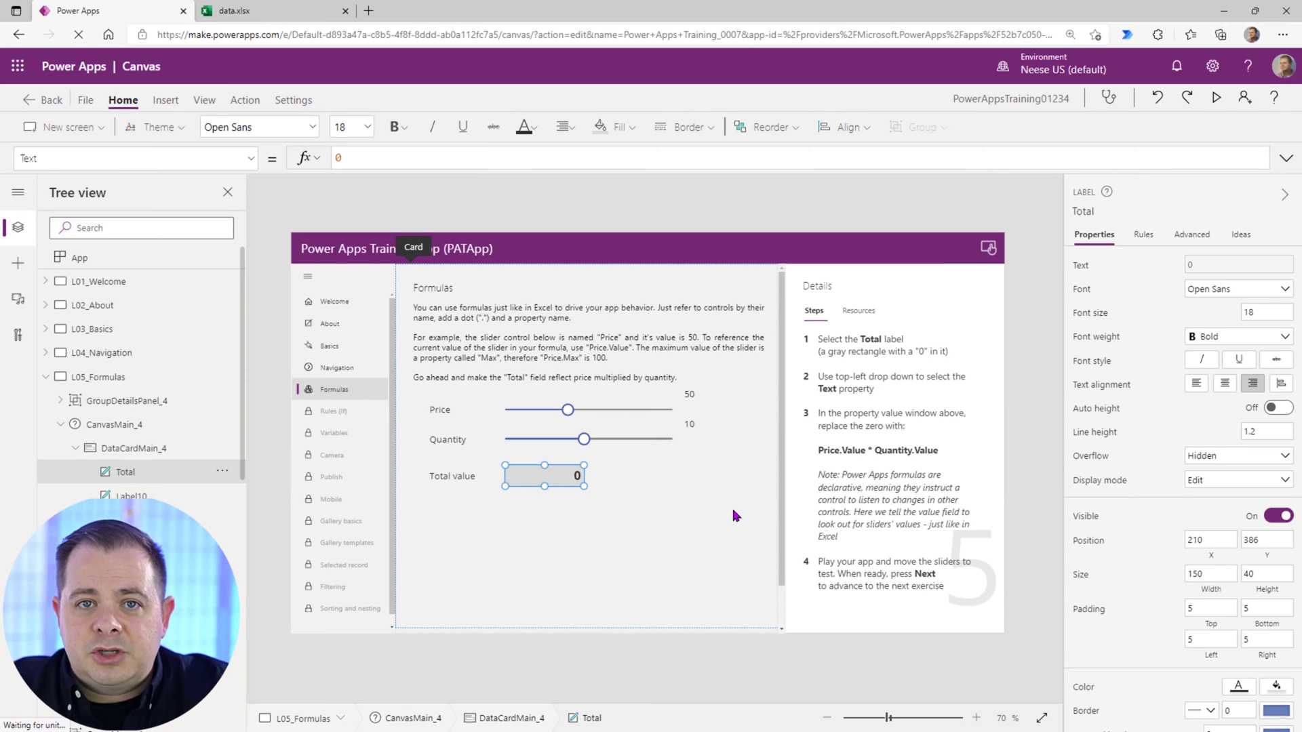
{"action": "mouse_move", "coordinate": [880, 548]}
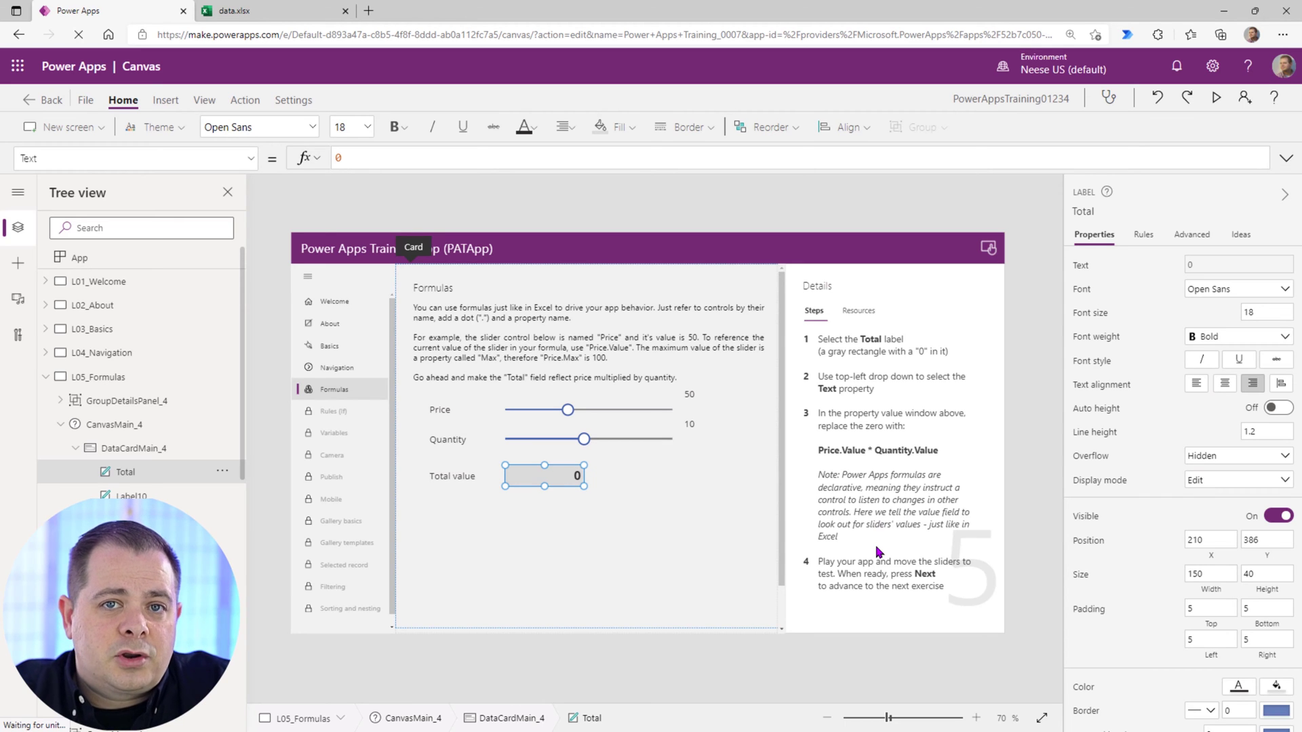
{"action": "mouse_move", "coordinate": [740, 457]}
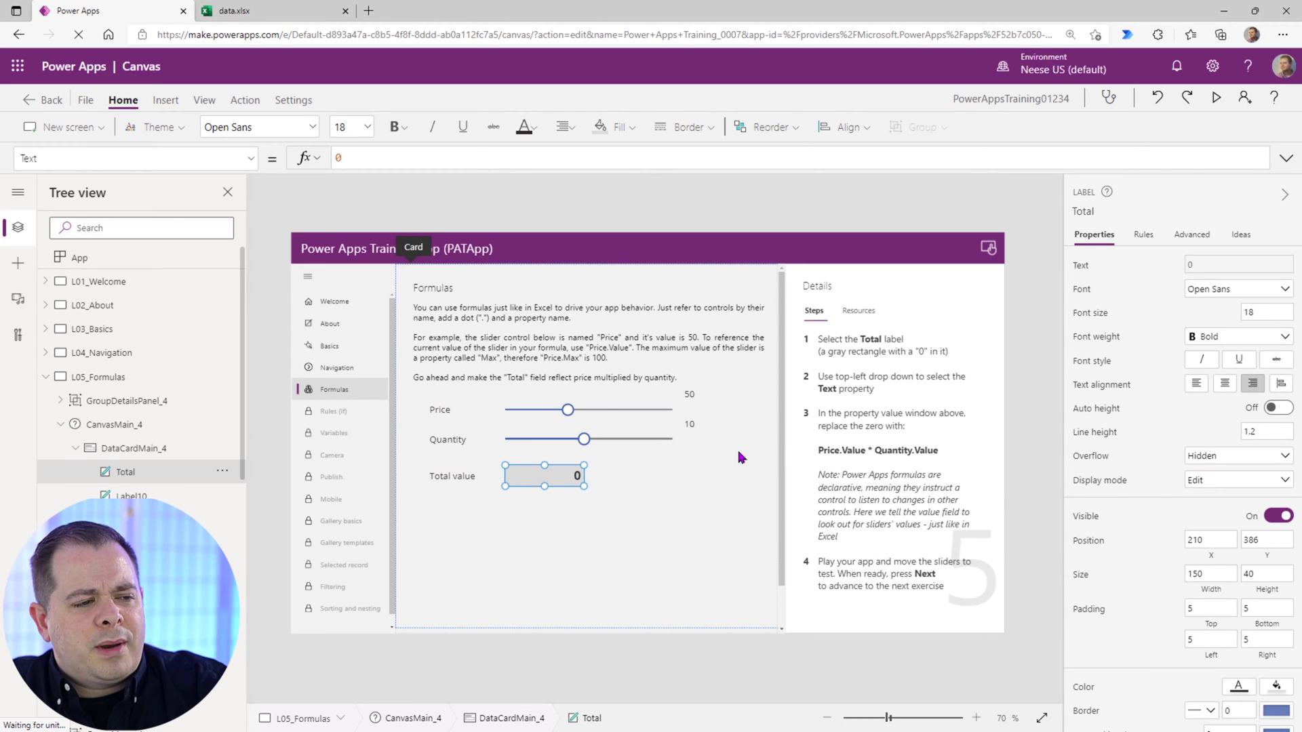
Select the Price slider so it can be renamed sldPrice.
{"action": "left_click", "coordinate": [566, 409]}
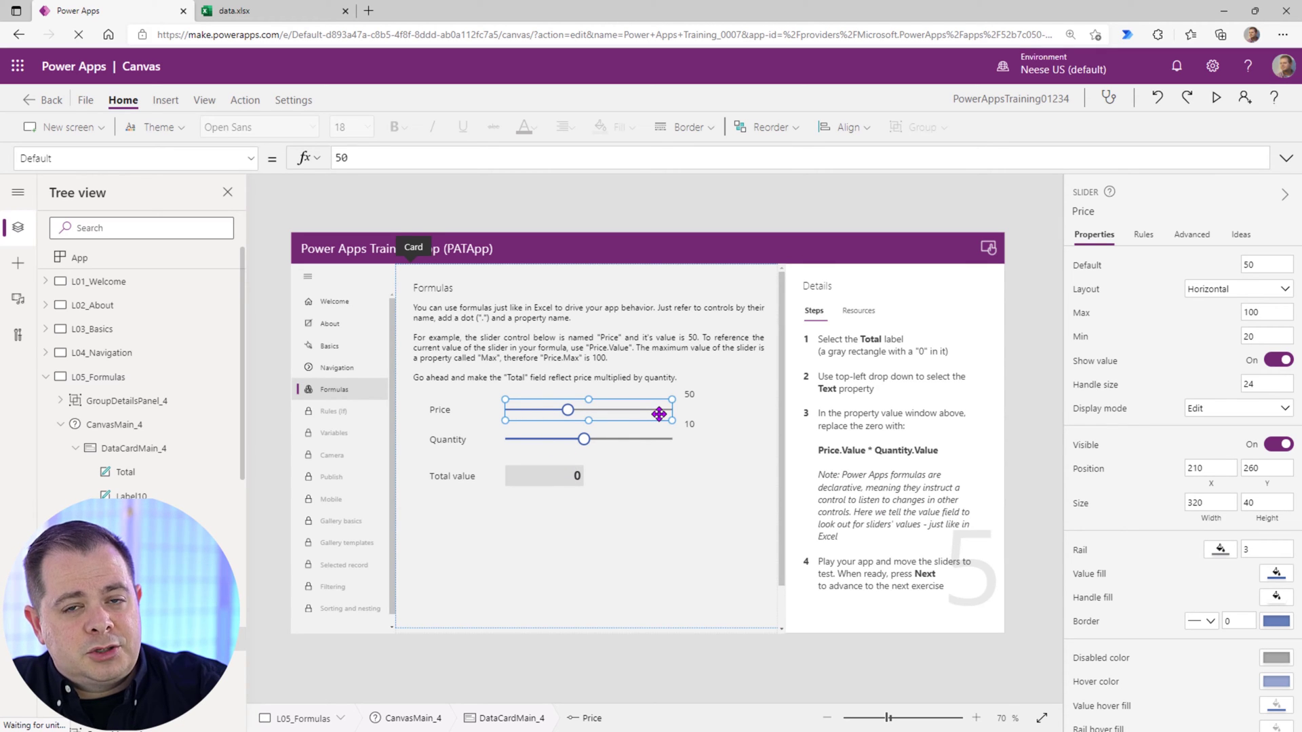
{"action": "mouse_move", "coordinate": [909, 445]}
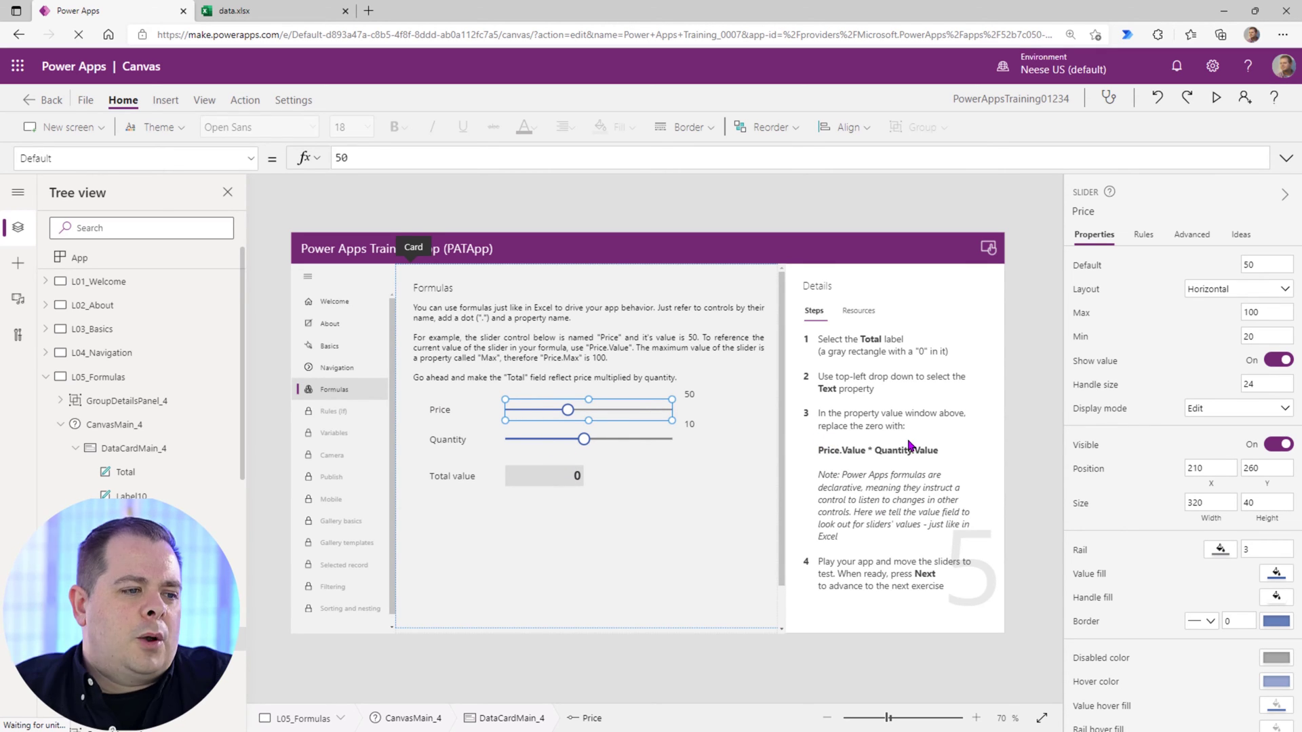
{"action": "left_click", "coordinate": [583, 438]}
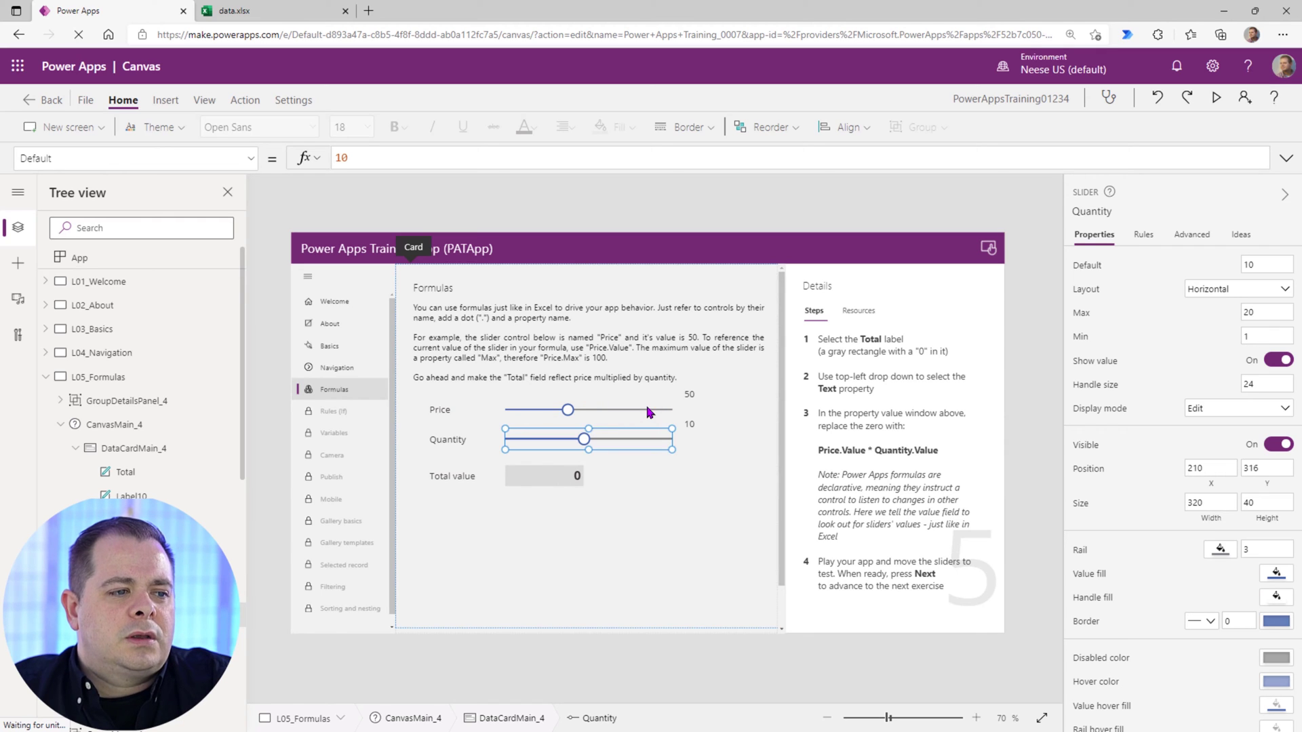
{"action": "left_click", "coordinate": [567, 410]}
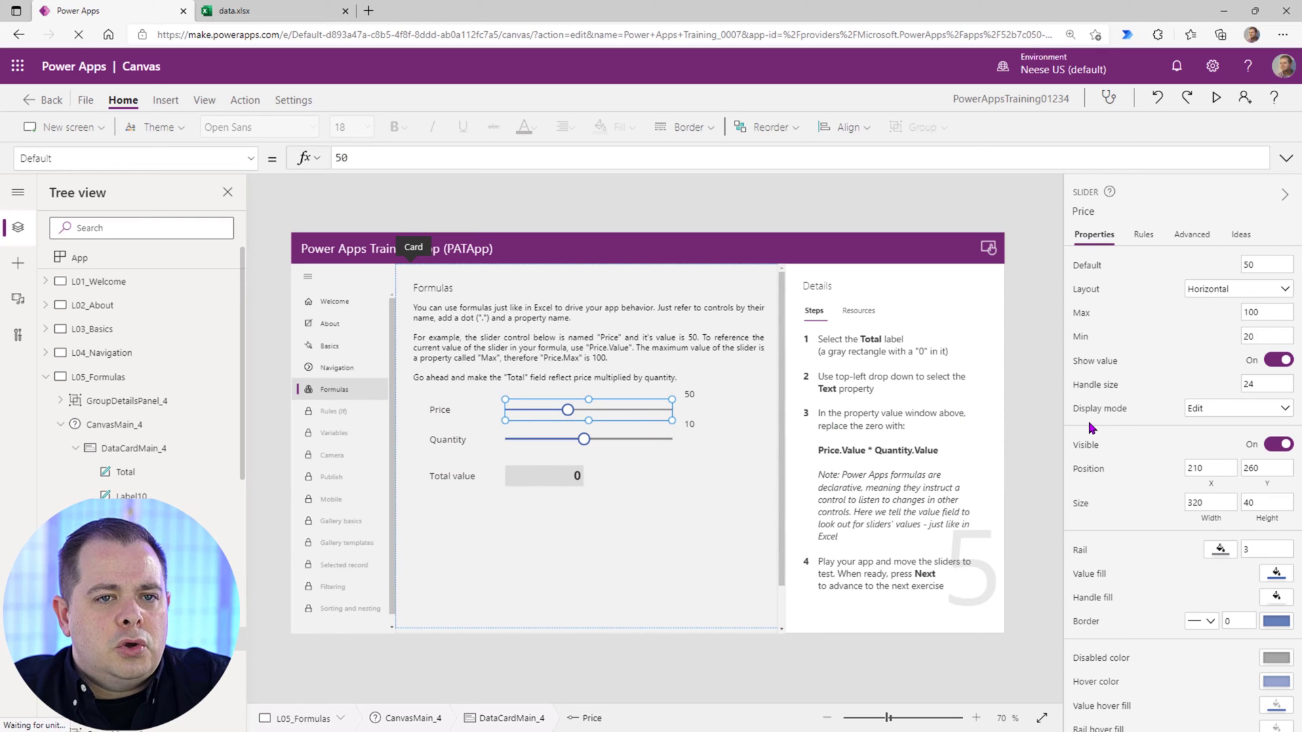
{"action": "mouse_move", "coordinate": [457, 415]}
{"action": "type", "text": "sld"}
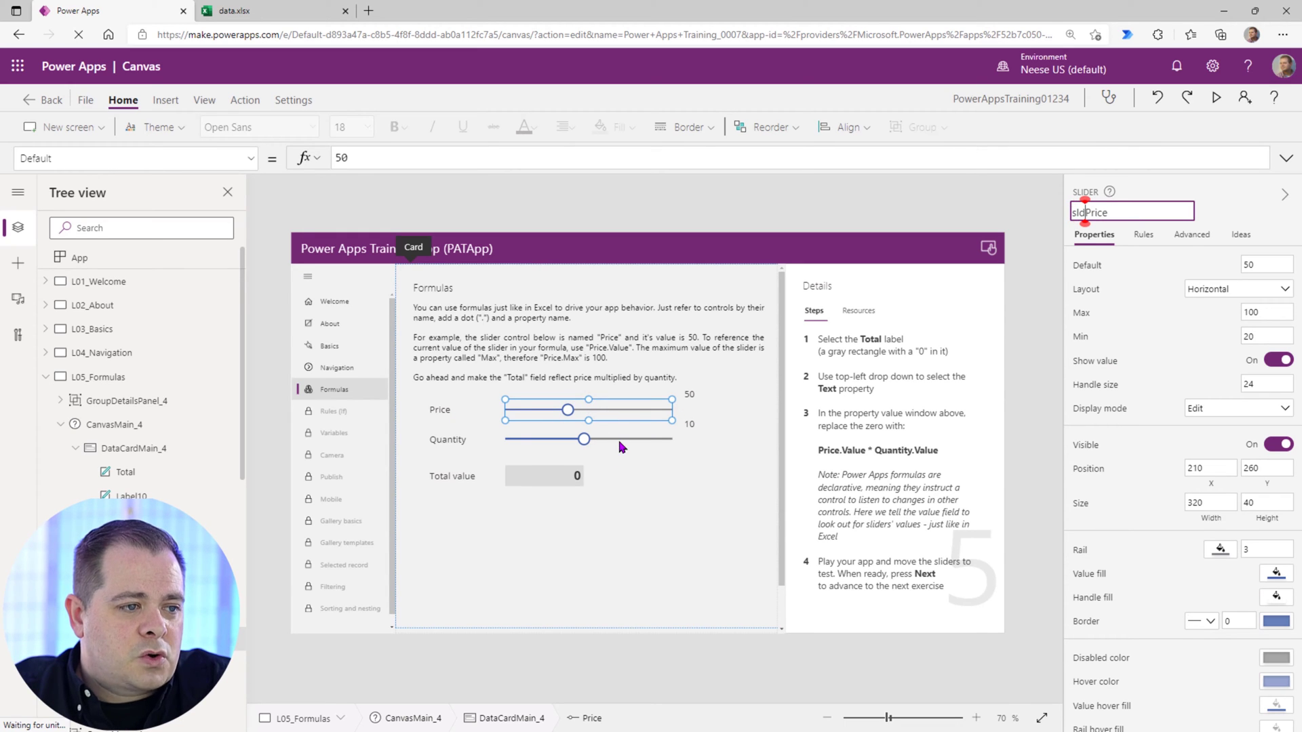
Rename the Quantity slider to sldQuantity and the Total label to lblTotal.
{"action": "left_click", "coordinate": [586, 438]}
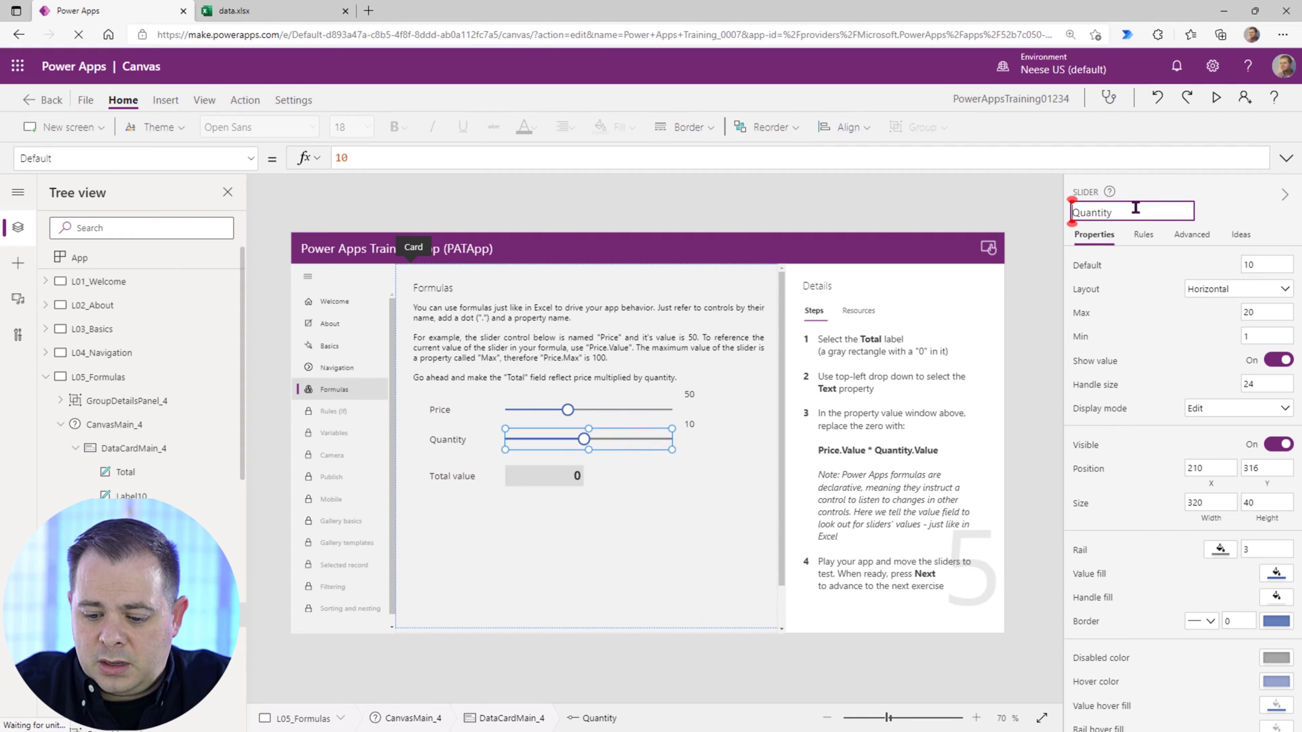
{"action": "type", "text": "sldQuantity"}
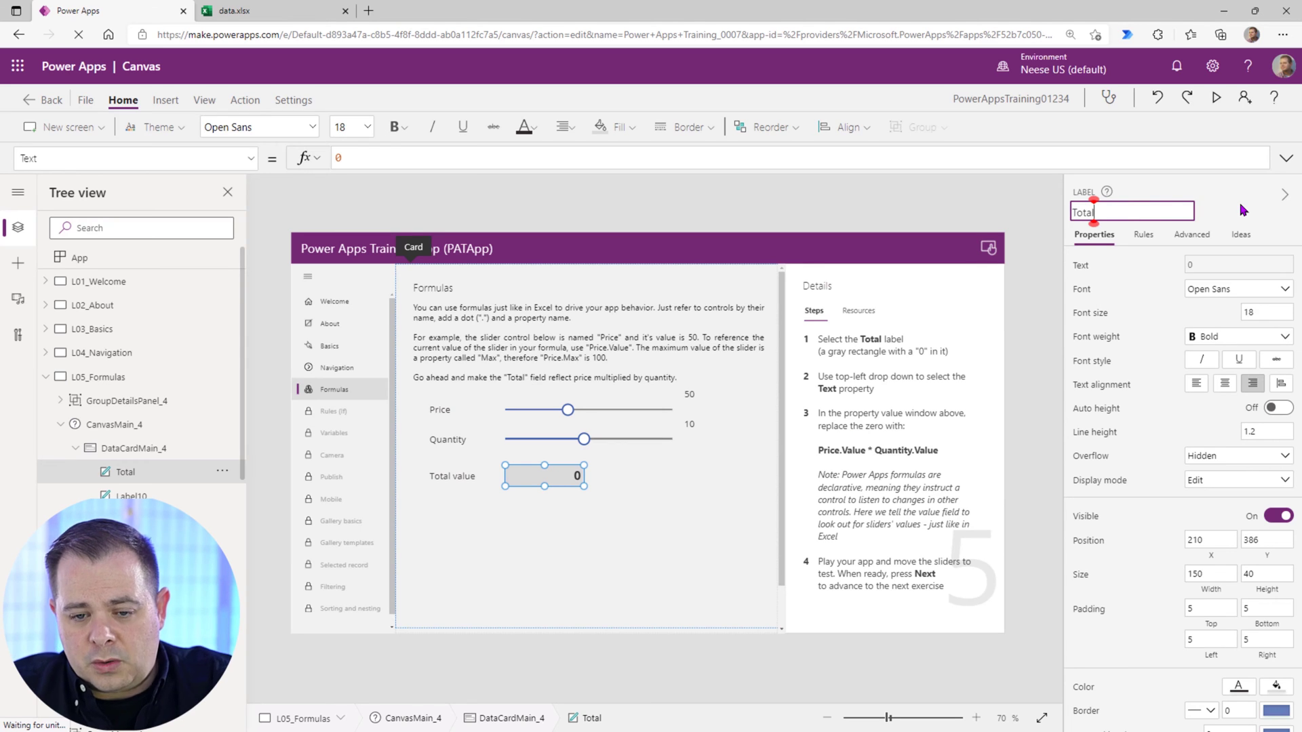
{"action": "type", "text": "lblTotal"}
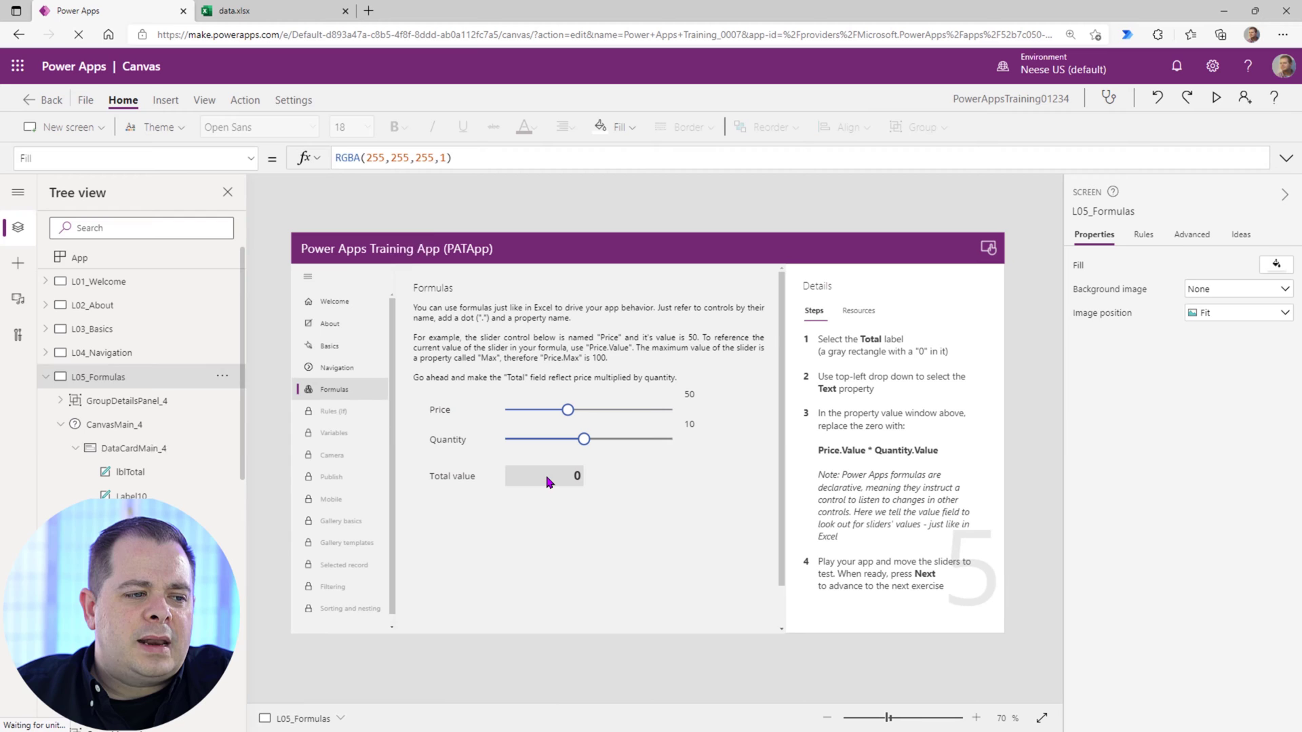
Choose lblTotal's Text property and replace its 0 formula with 'sld'.
{"action": "left_click", "coordinate": [544, 474]}
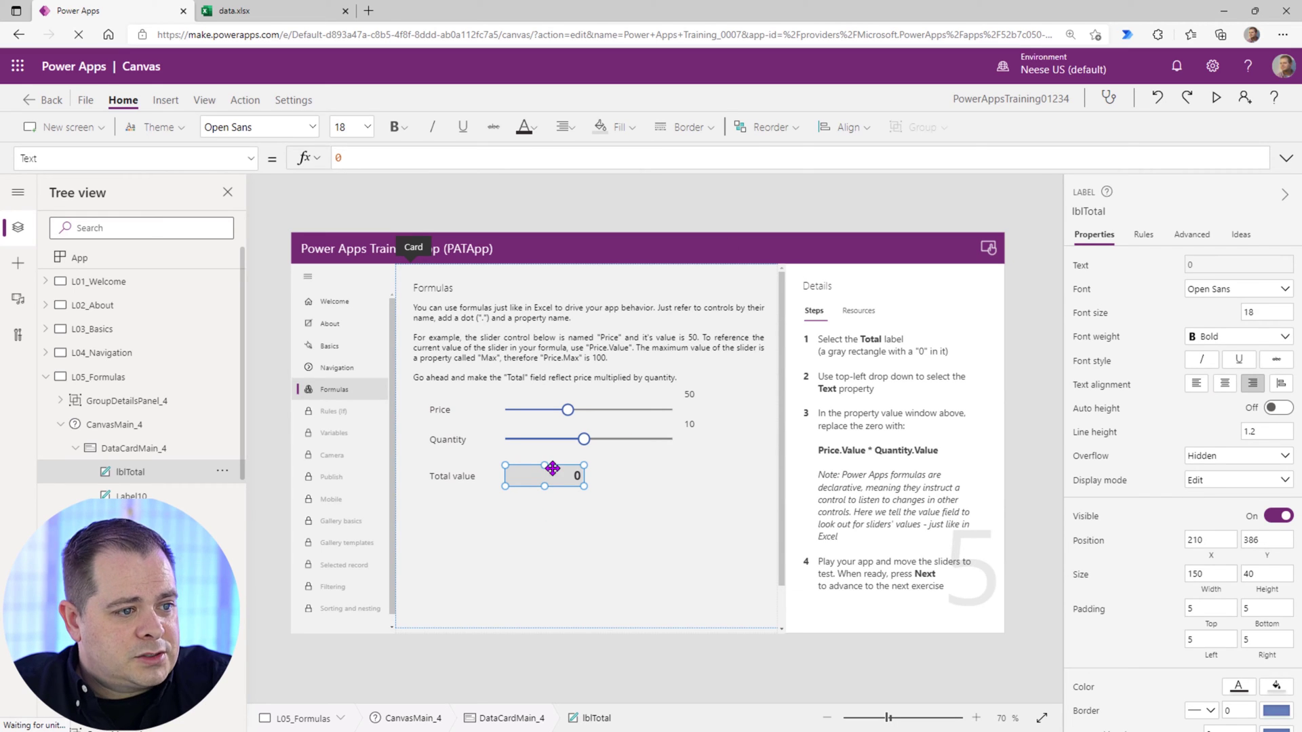
{"action": "left_click", "coordinate": [252, 157]}
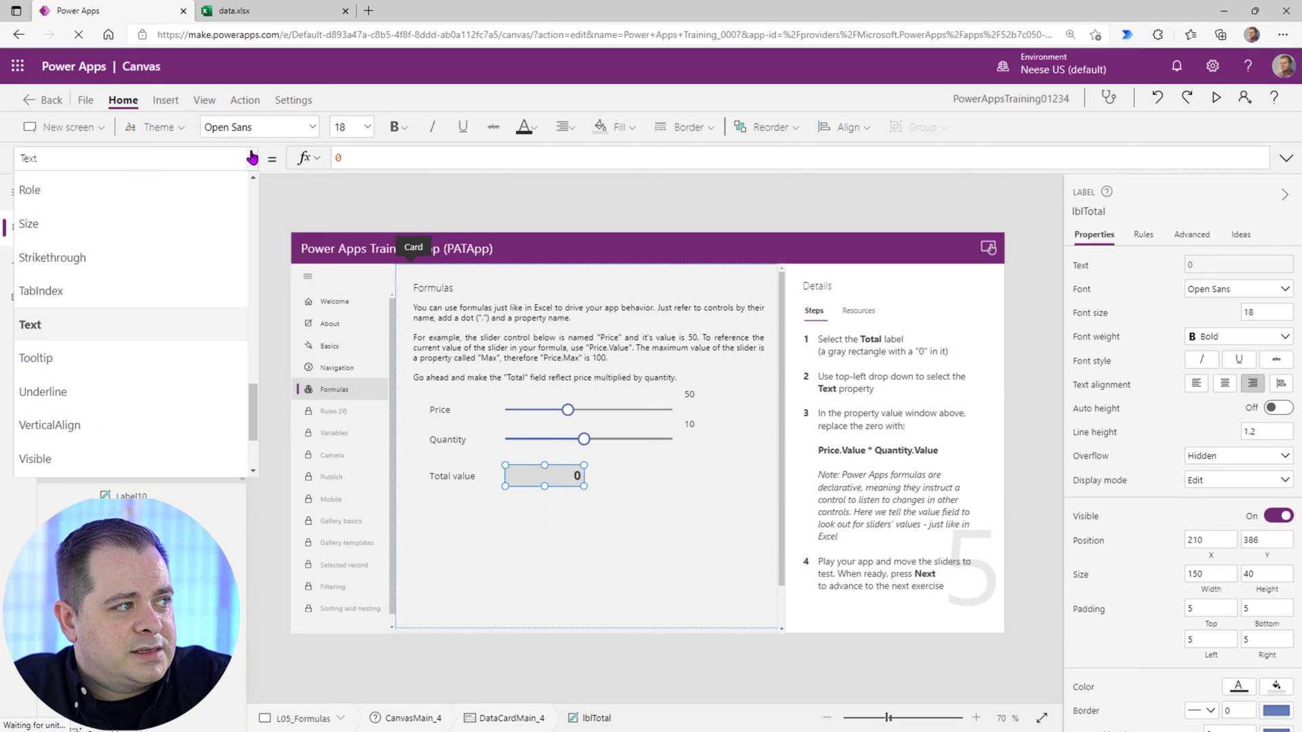
{"action": "left_click", "coordinate": [18, 226]}
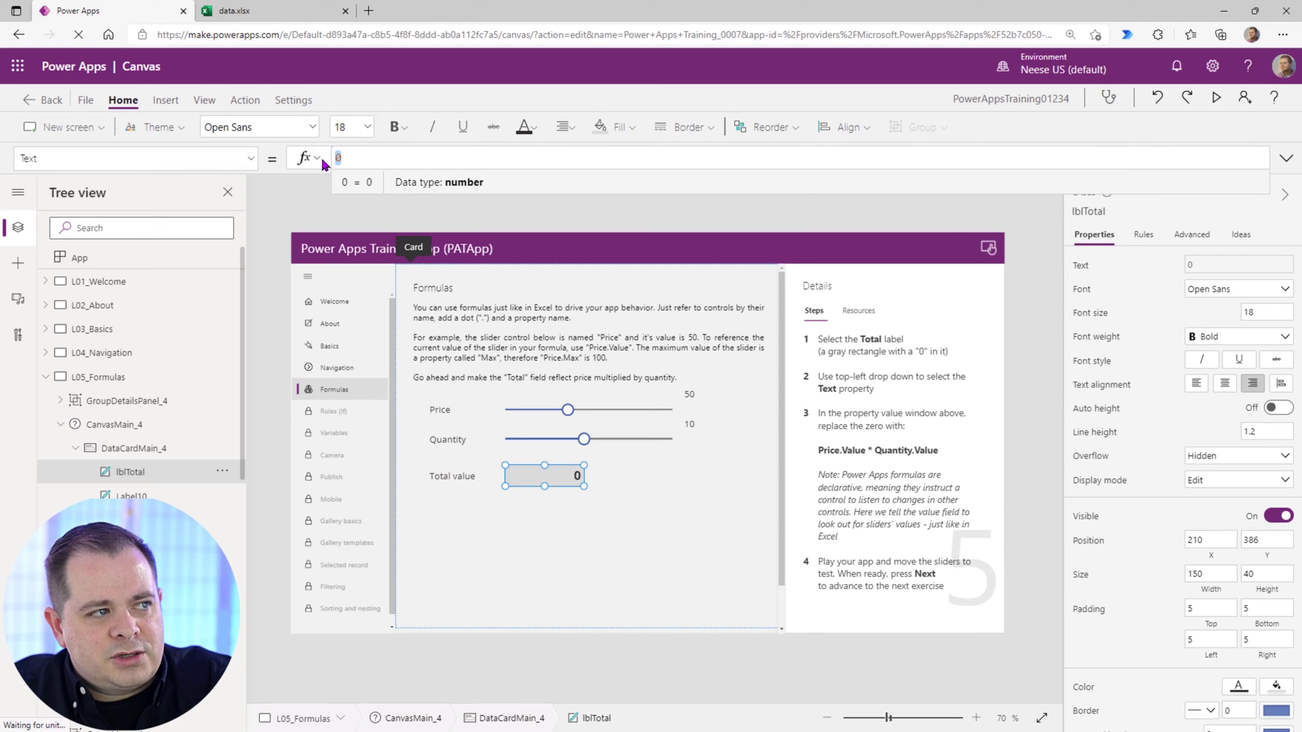
{"action": "mouse_move", "coordinate": [476, 450]}
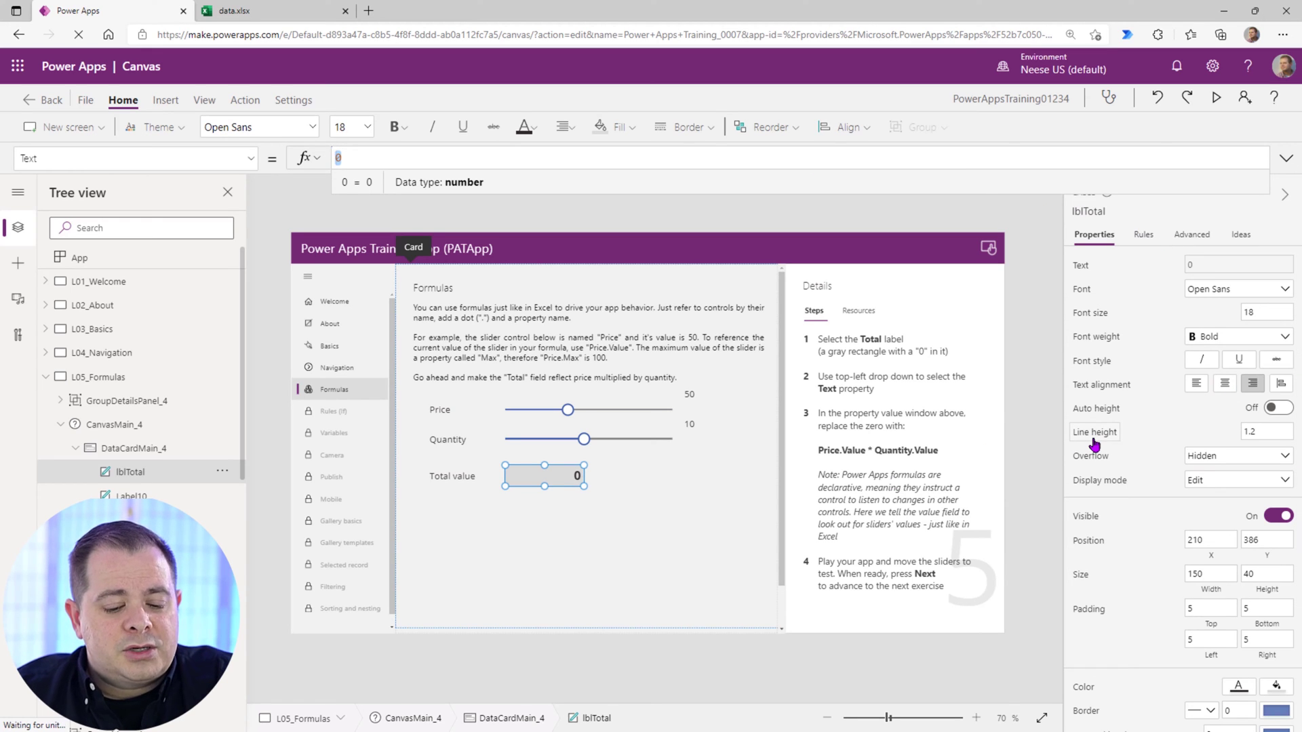
{"action": "mouse_move", "coordinate": [1094, 431]}
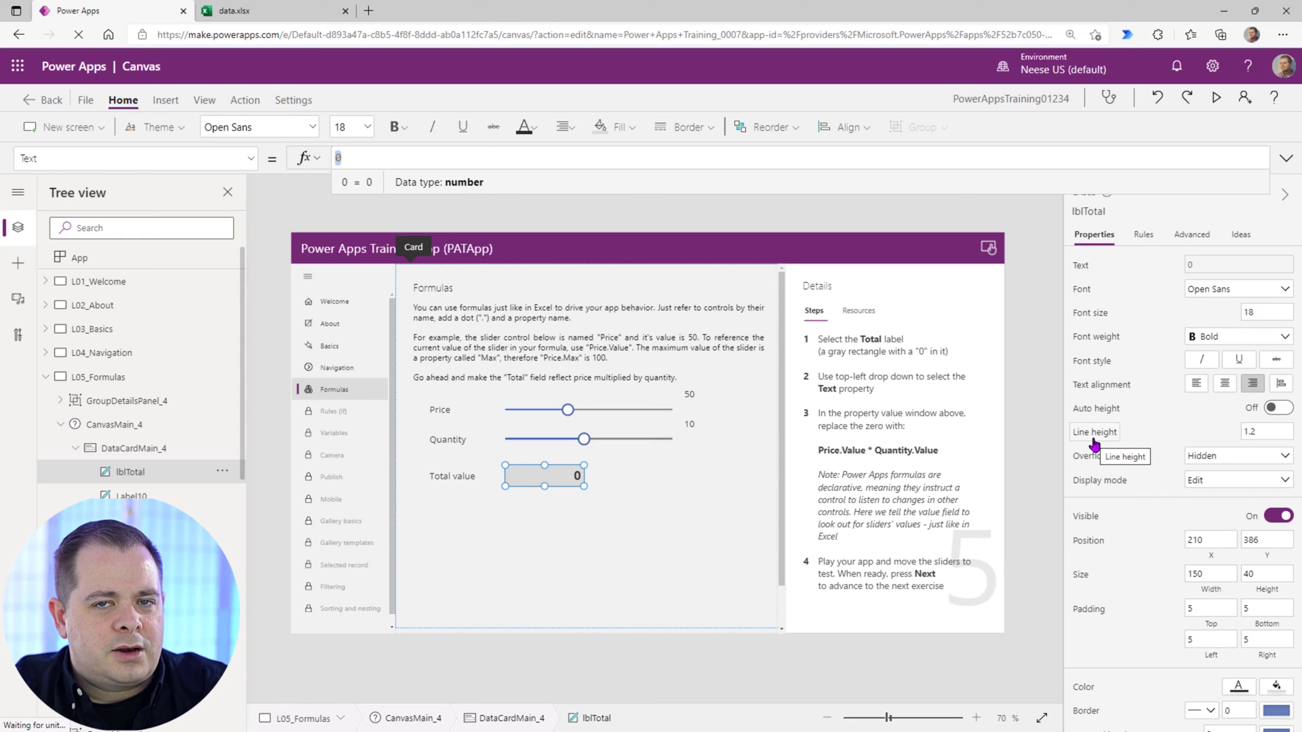
{"action": "type", "text": "sld"}
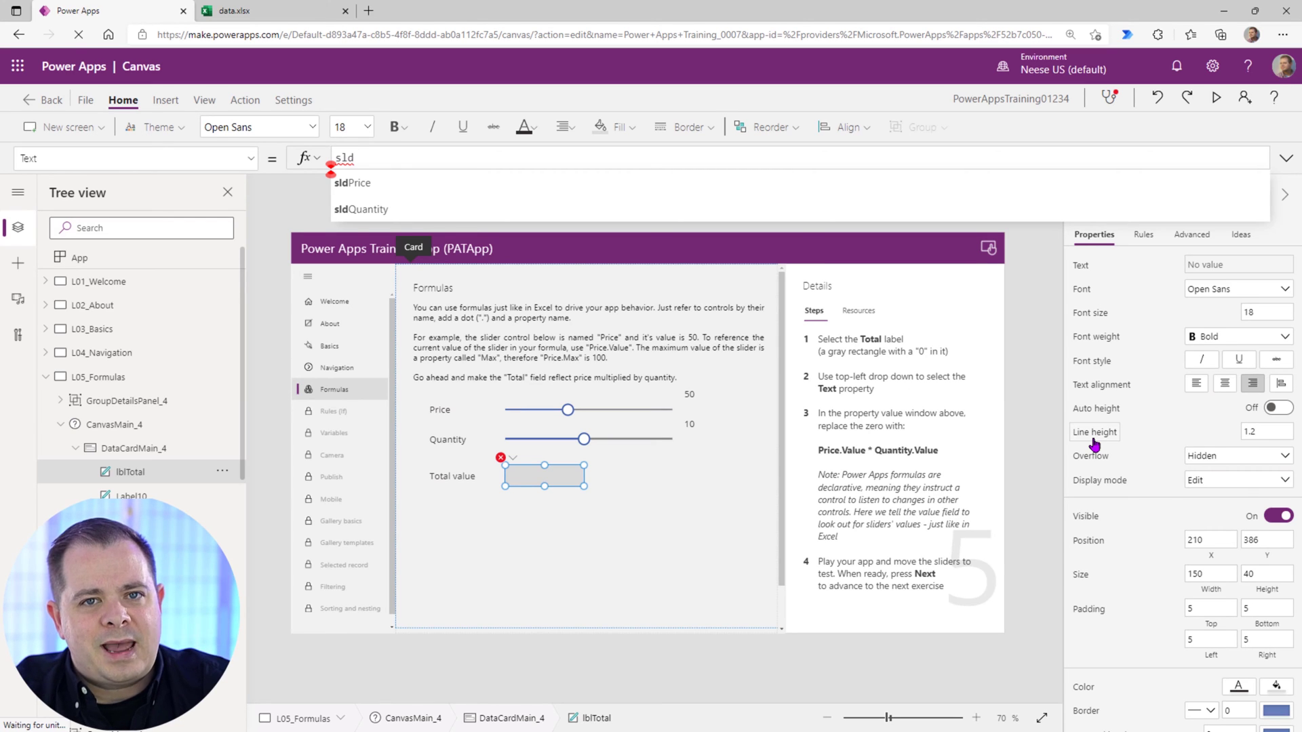
Insert sldPrice from IntelliSense so the formula reads 'sldPrice.'.
{"action": "left_click", "coordinate": [353, 183]}
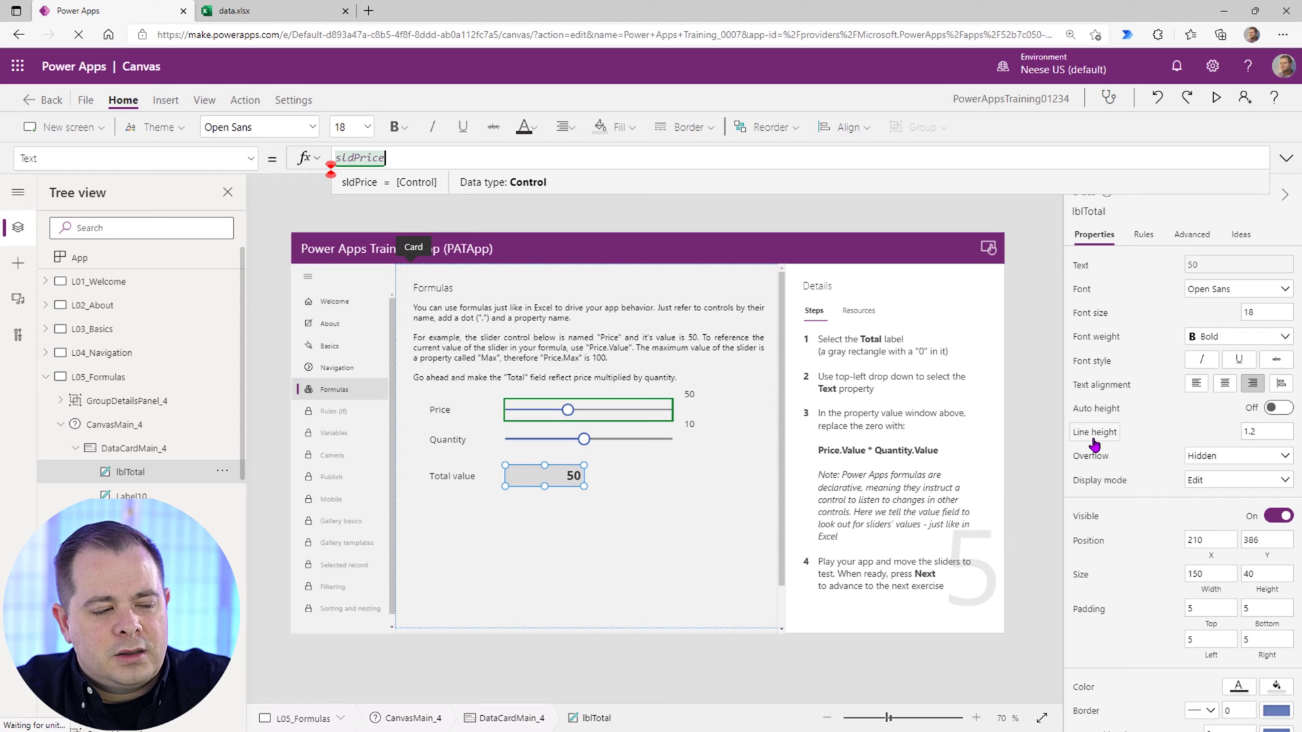
{"action": "type", "text": "."}
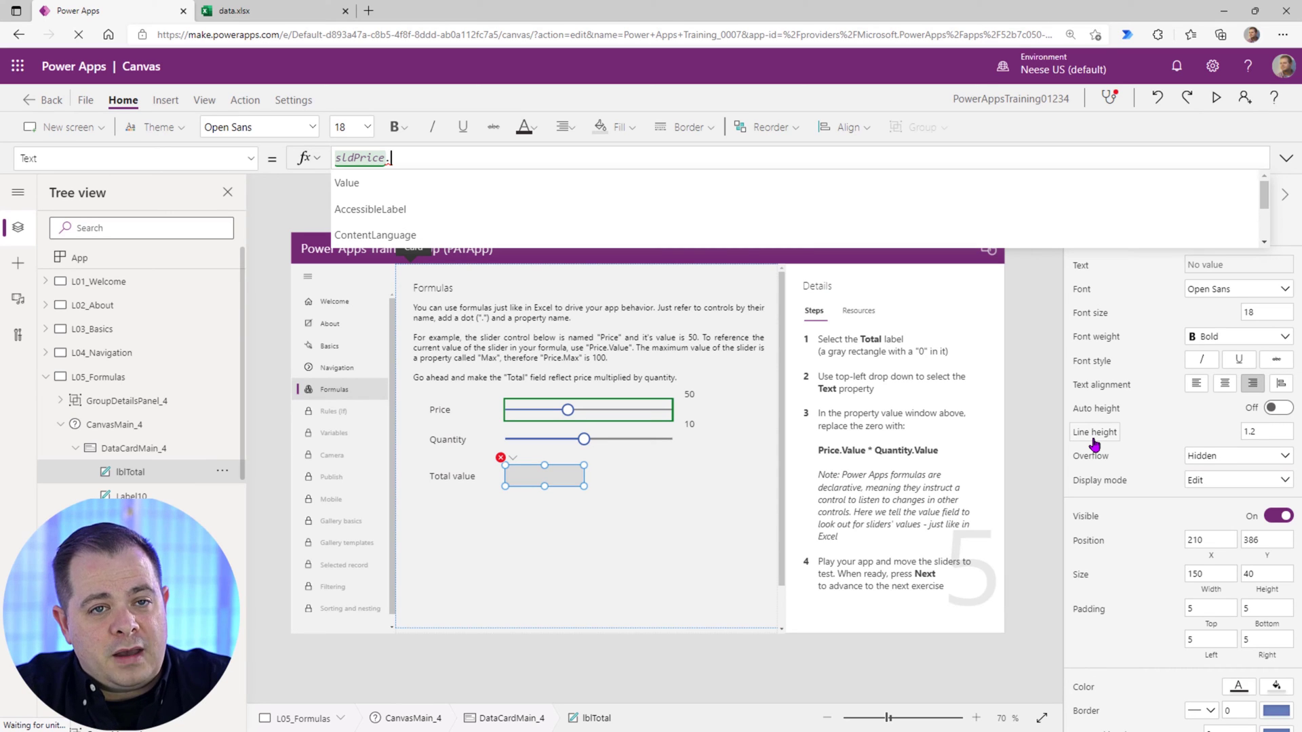
{"action": "mouse_move", "coordinate": [1000, 432]}
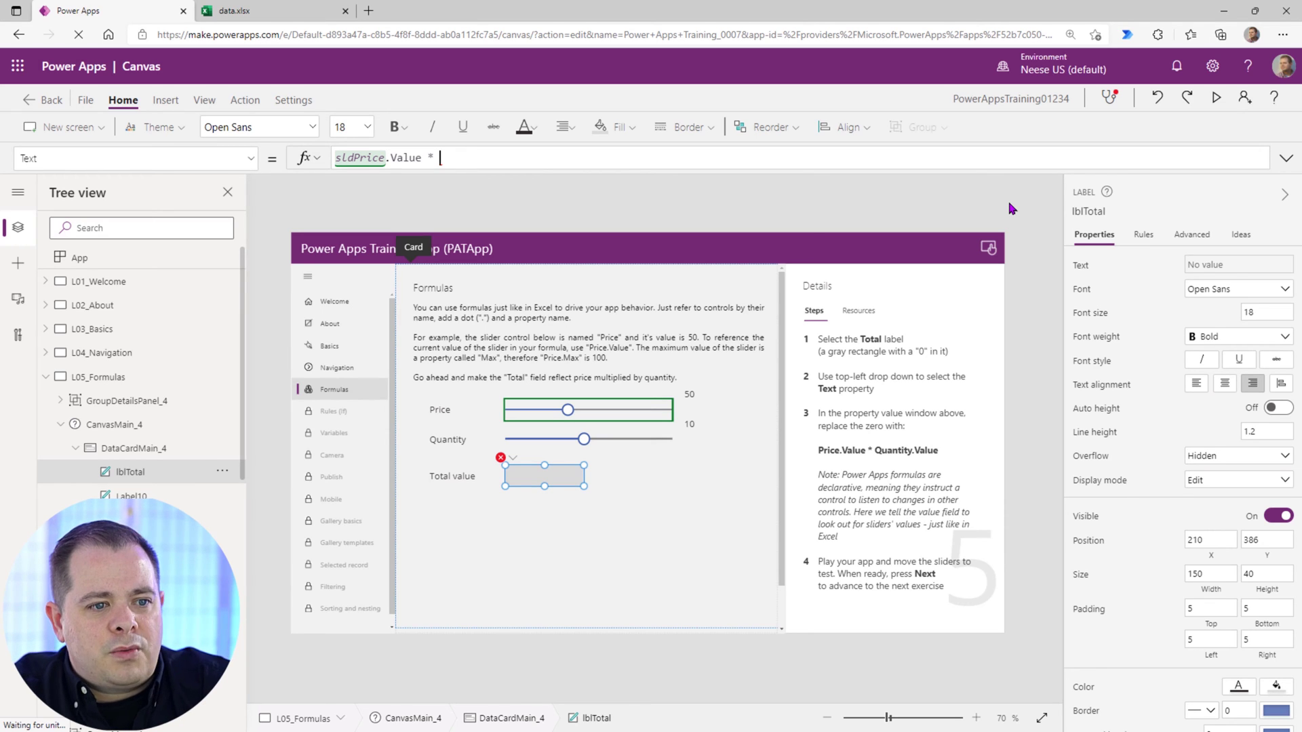
Add sldQuantity as the second factor so the formula reads sldPrice.Value * sldQuantity.
{"action": "type", "text": "1"}
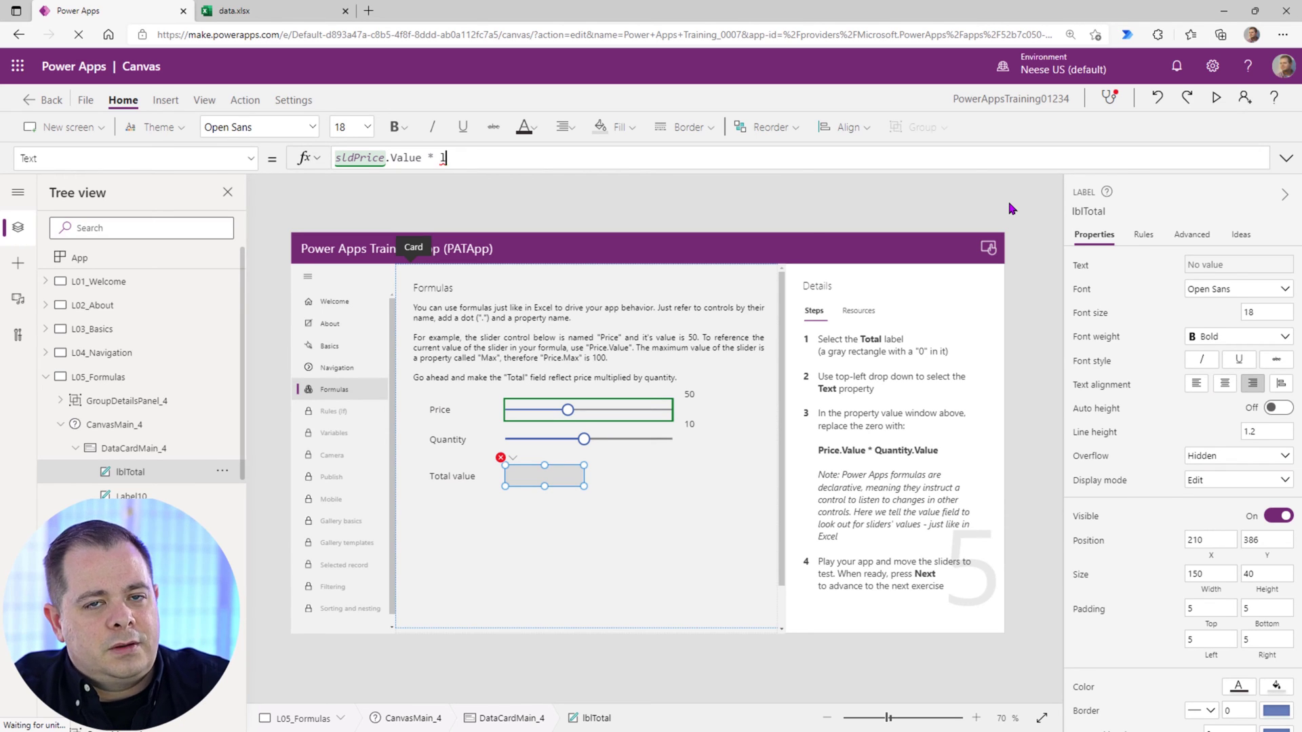
{"action": "type", "text": "s"}
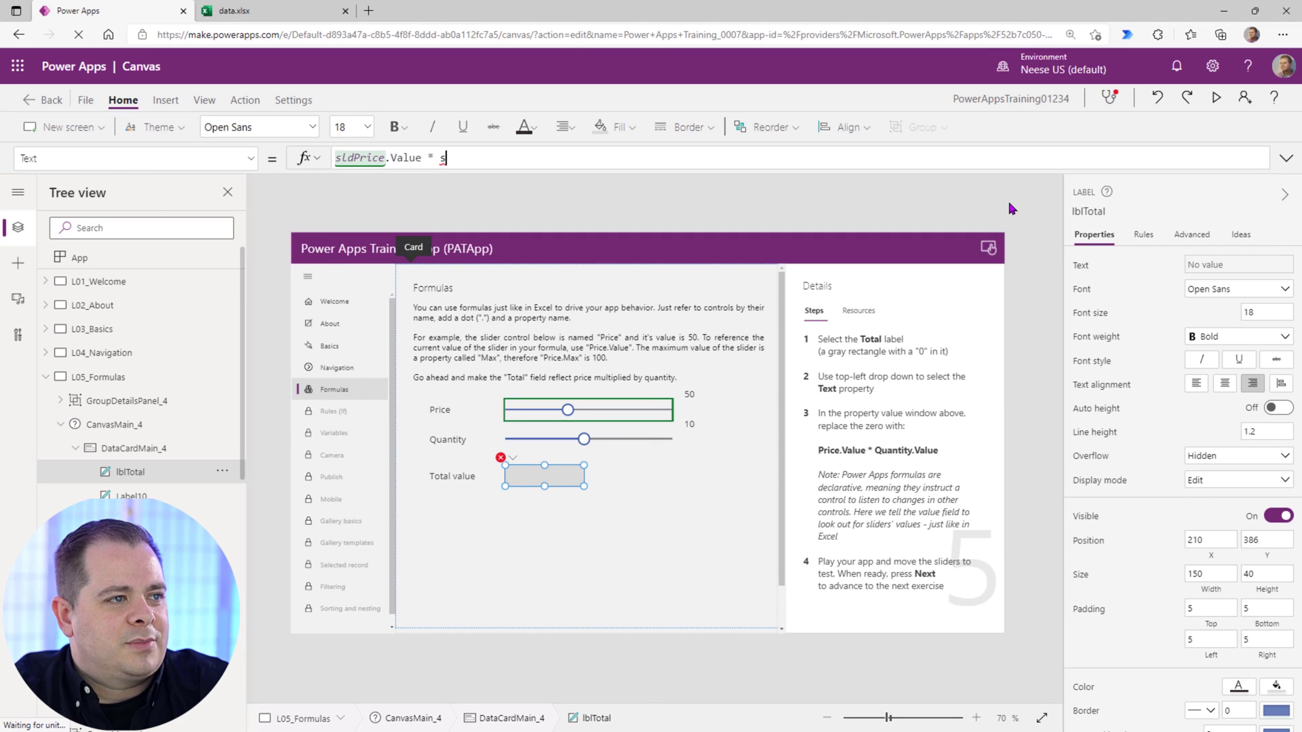
{"action": "type", "text": "ld"}
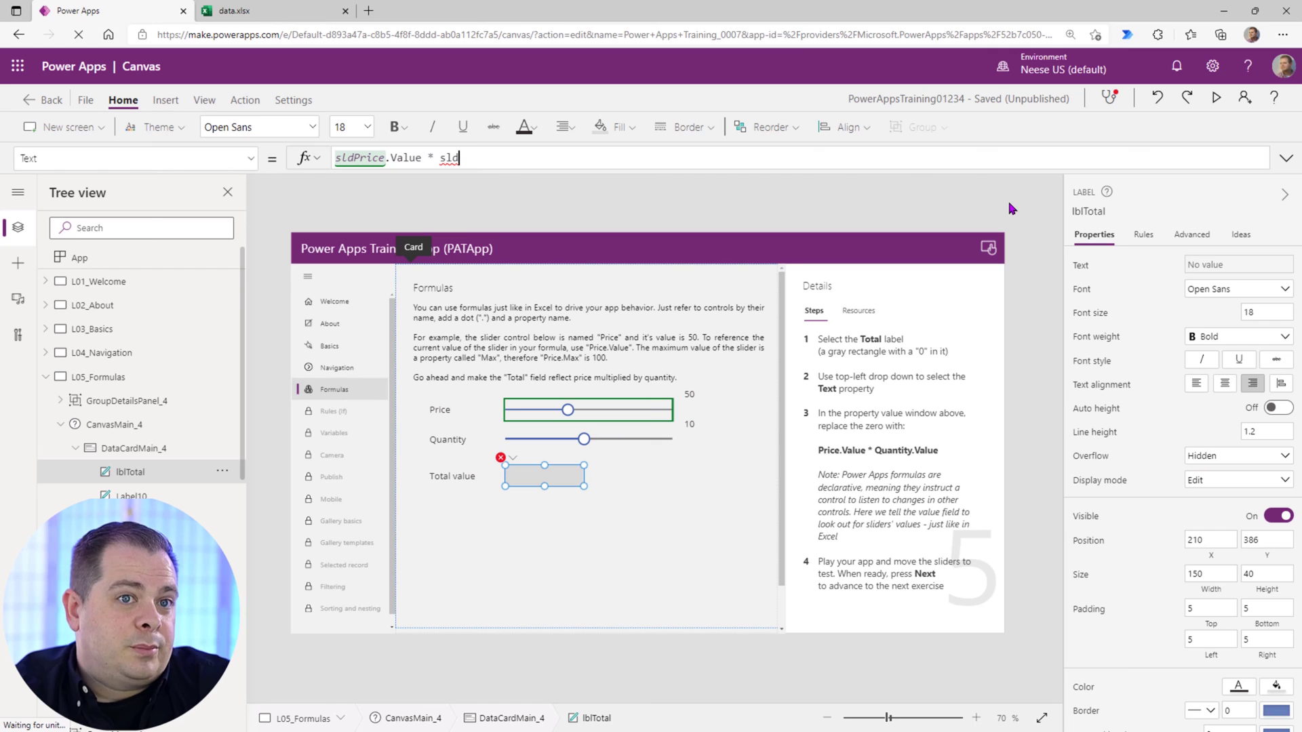
{"action": "type", "text": "sld"}
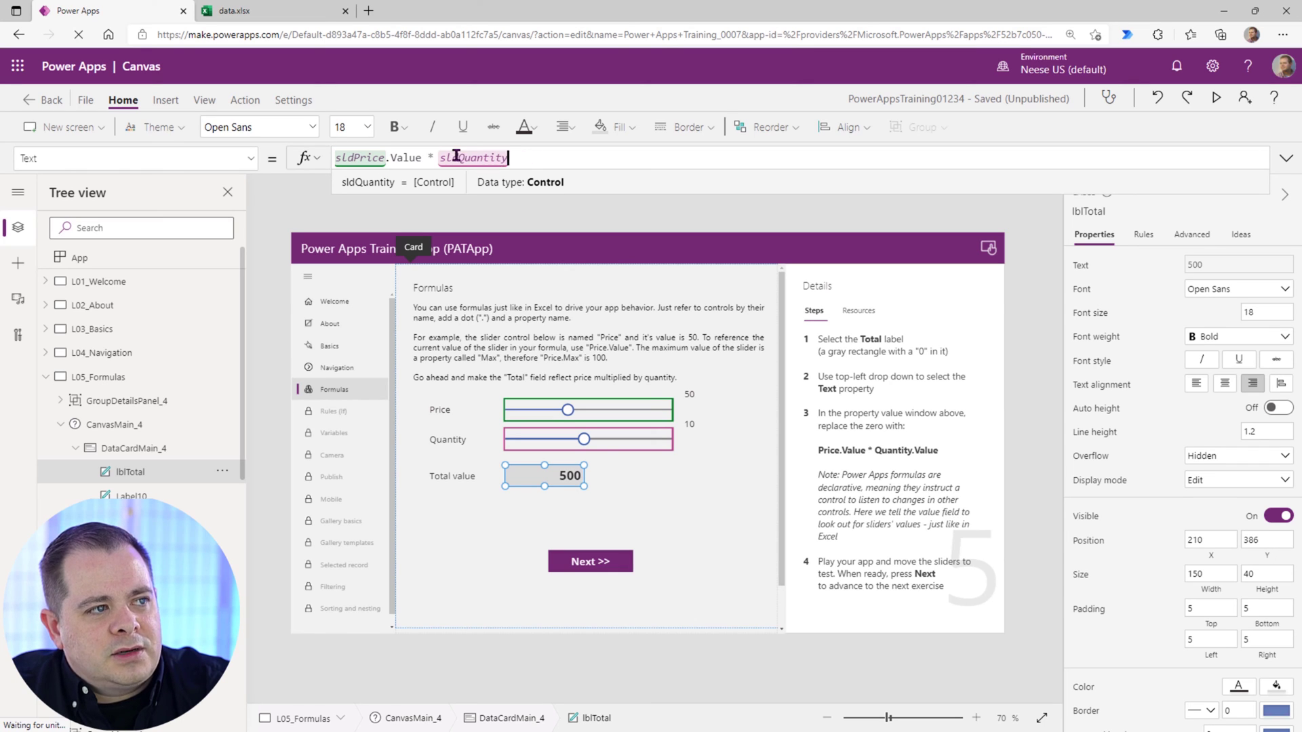
{"action": "mouse_move", "coordinate": [590, 175]}
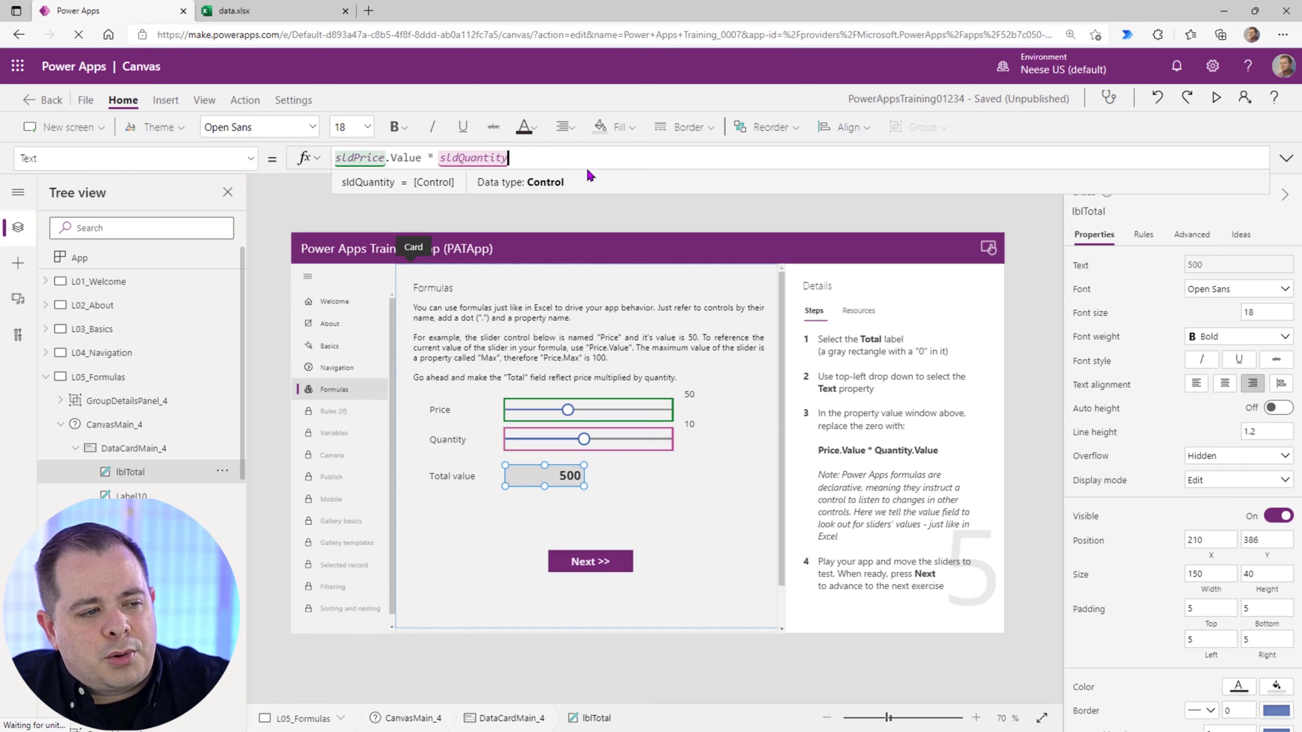
Append .Value to sldQuantity, completing sldPrice.Value * sldQuantity.Value with total 500.
{"action": "type", "text": "."}
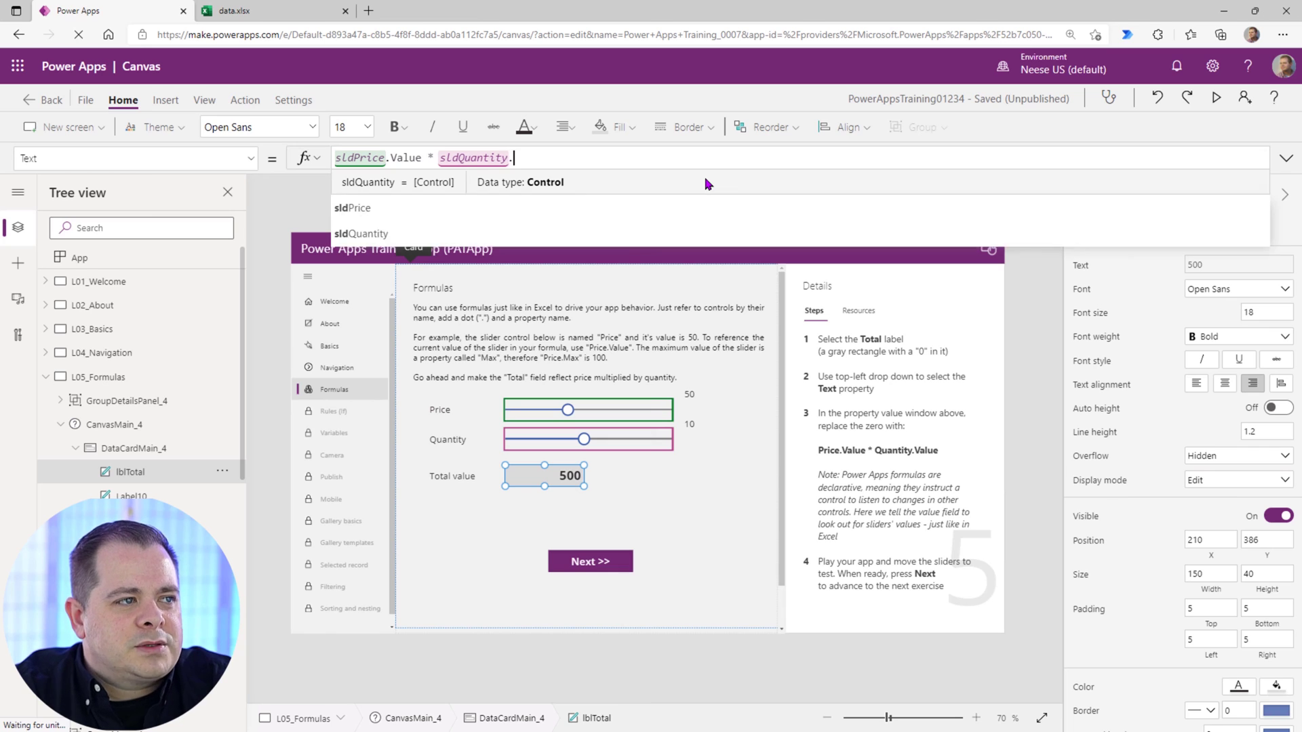
{"action": "type", "text": "V"}
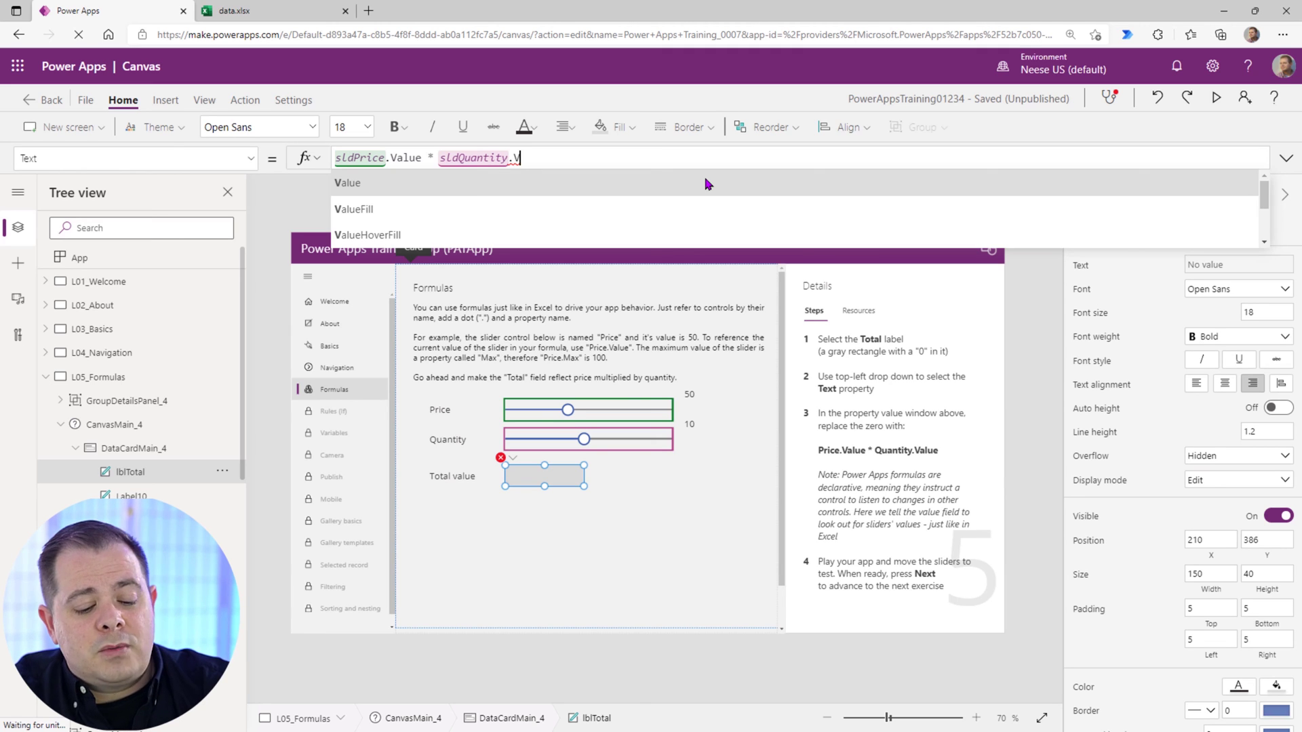
{"action": "type", "text": "Value"}
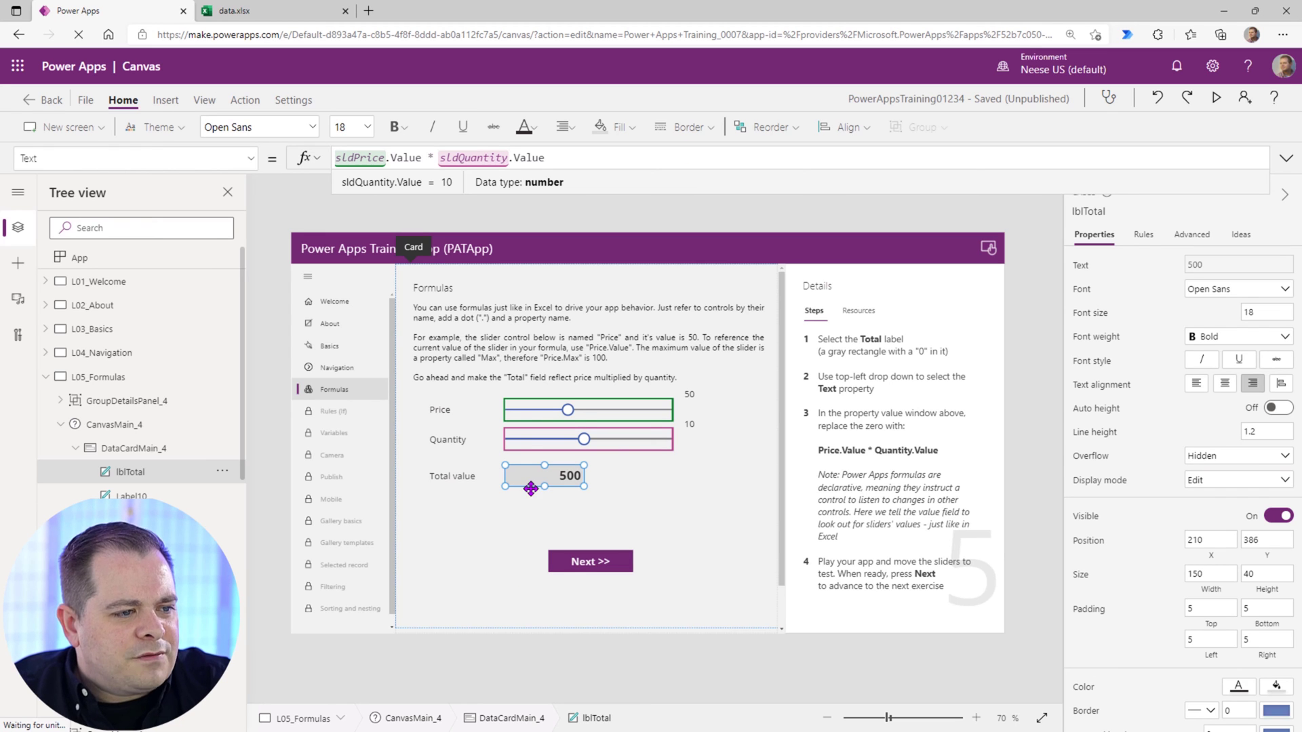
{"action": "mouse_move", "coordinate": [1133, 162]}
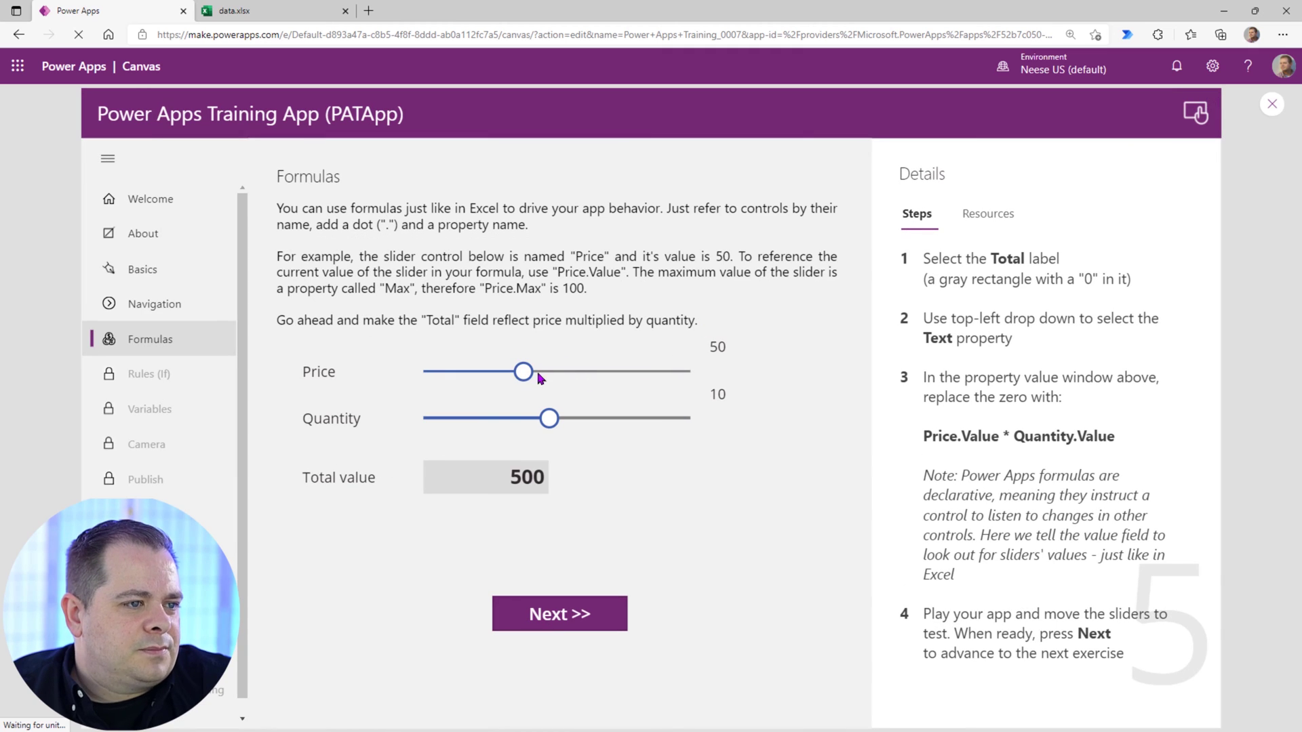
In preview, set price 46 and quantity 5 so the total shows 230.
{"action": "left_click_drag", "start_coordinate": [523, 372], "coordinate": [508, 372]}
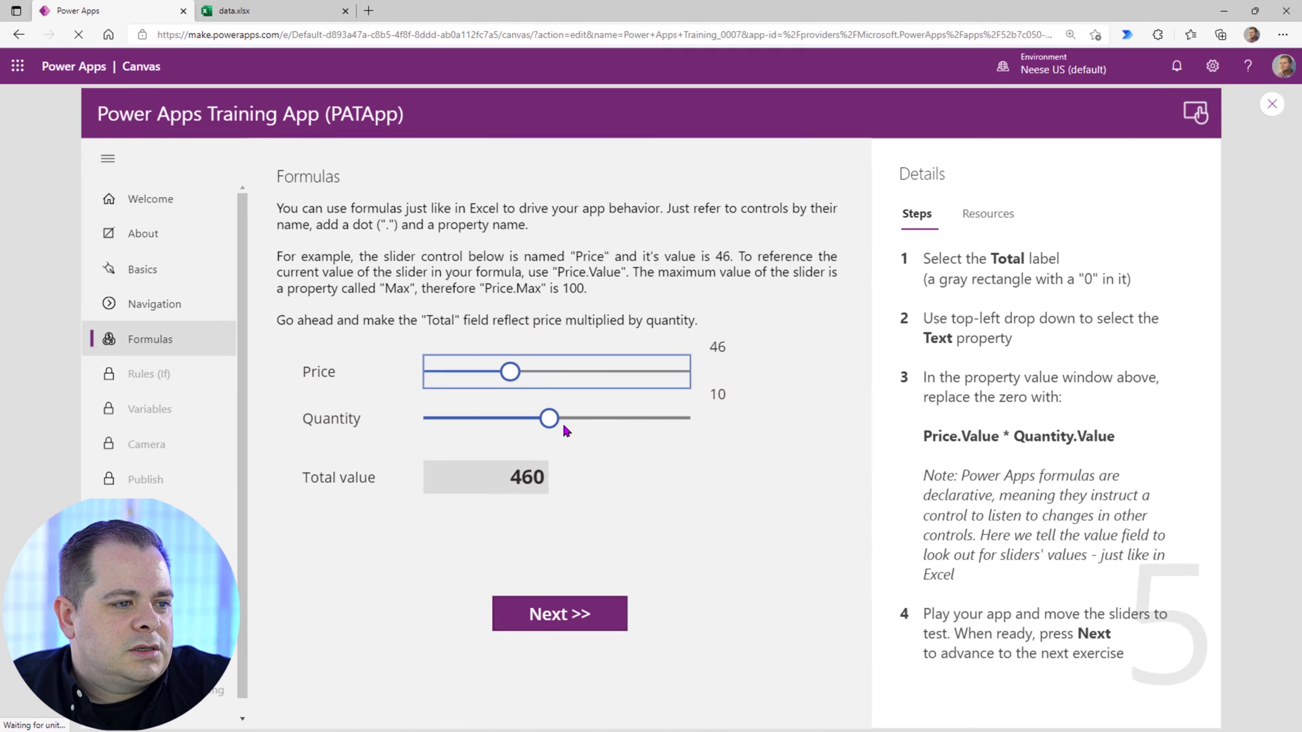
{"action": "left_click_drag", "start_coordinate": [547, 419], "coordinate": [477, 419]}
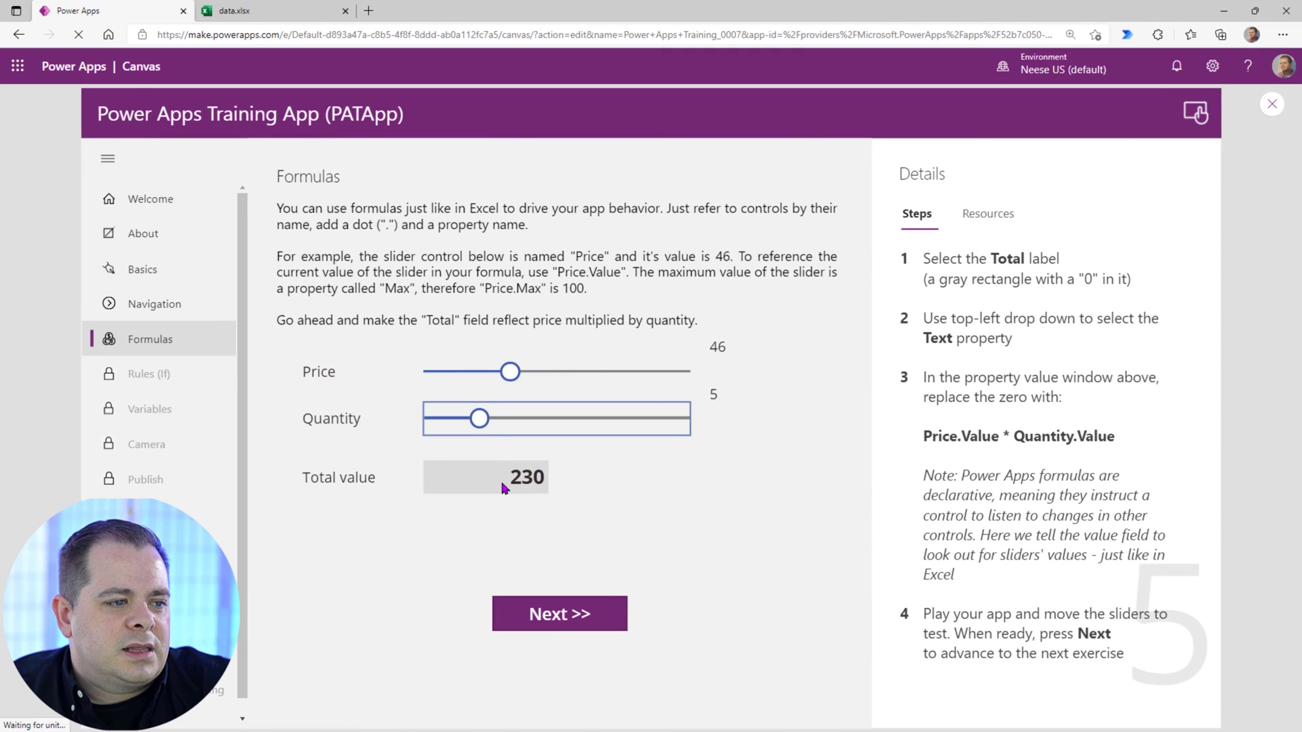